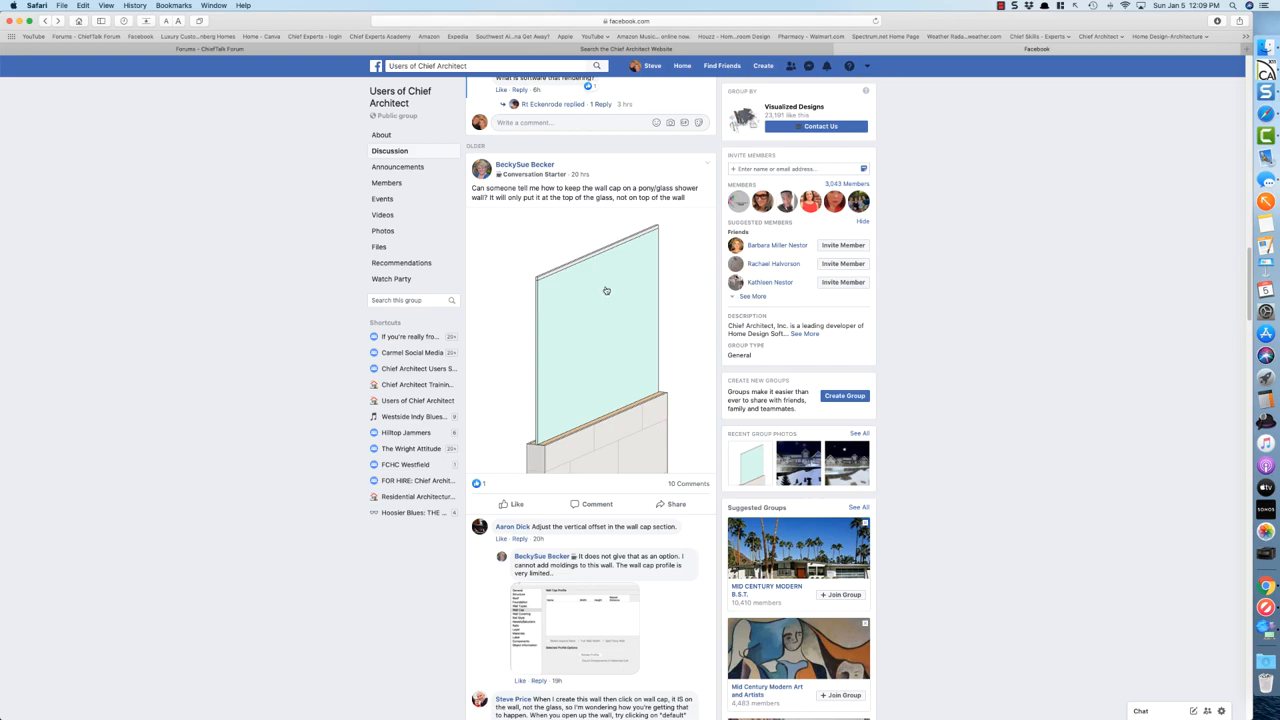
{"action": "mouse_move", "coordinate": [688, 224]}
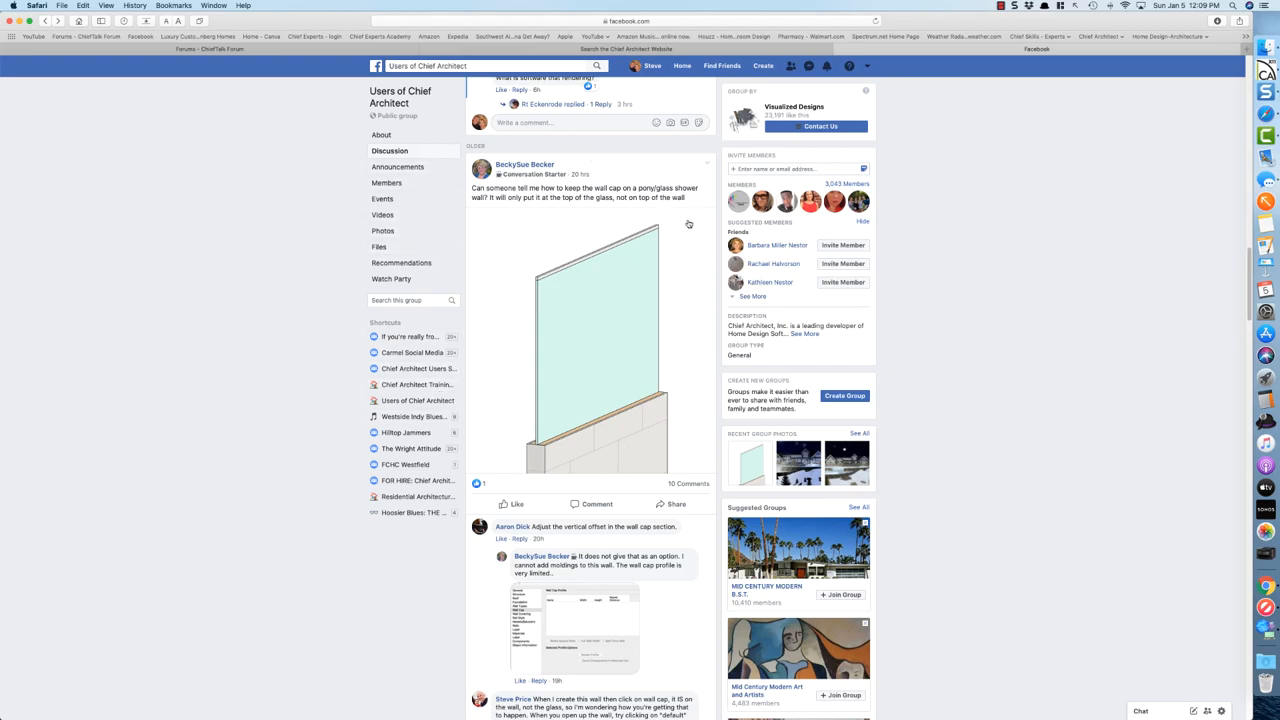
- Draw a straight glass pony wall inside the rectangular room plan
{"action": "scroll", "scroll_direction": "up", "scroll_amount": 3}
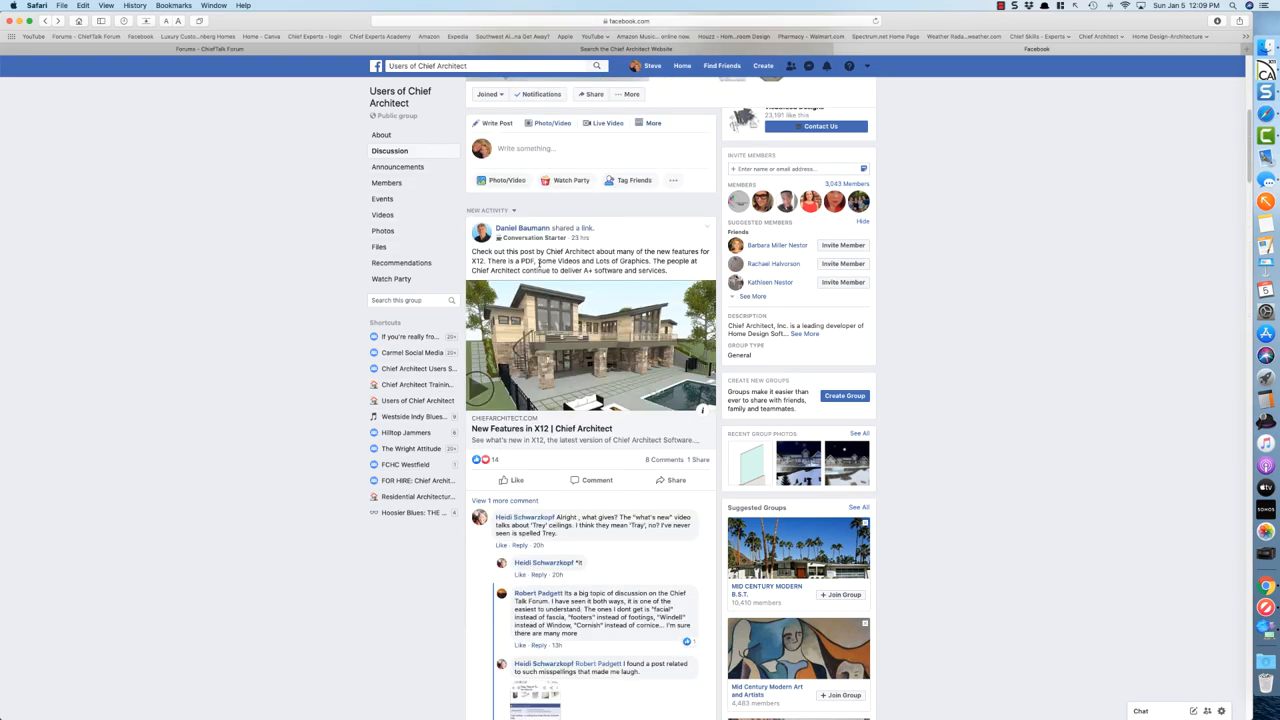
{"action": "scroll", "scroll_direction": "up", "scroll_amount": 3}
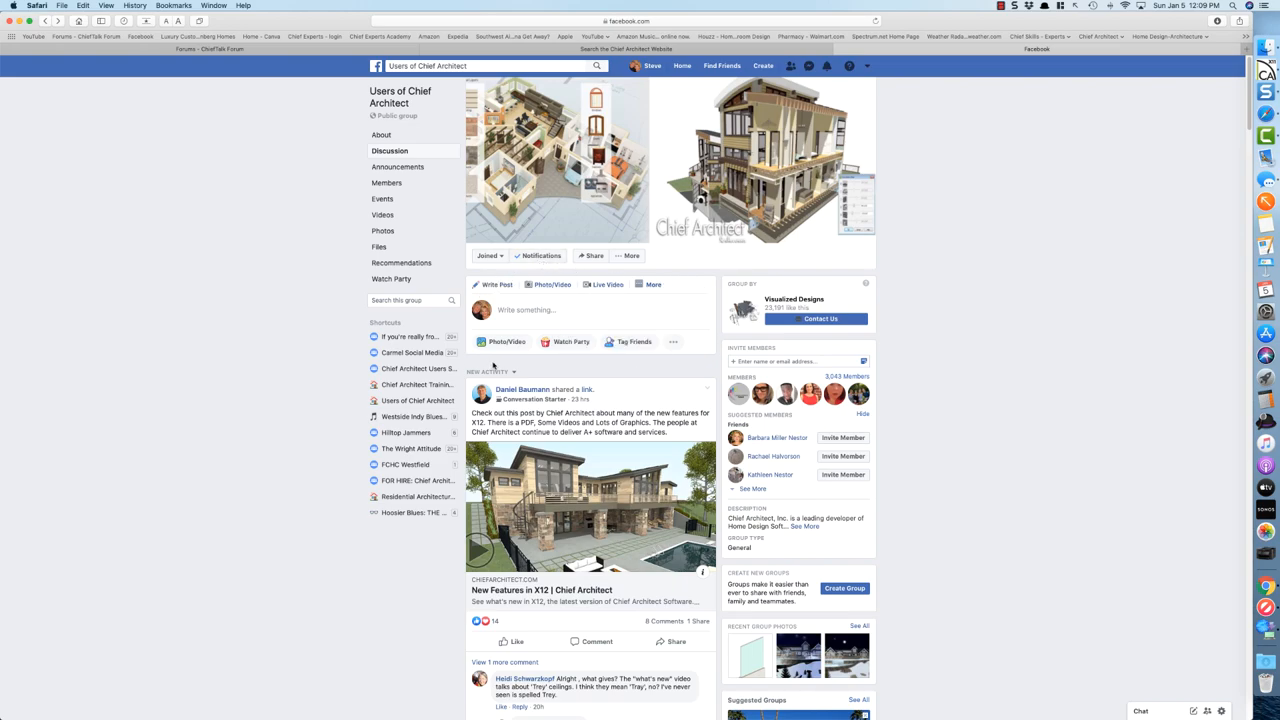
{"action": "mouse_move", "coordinate": [388, 452]}
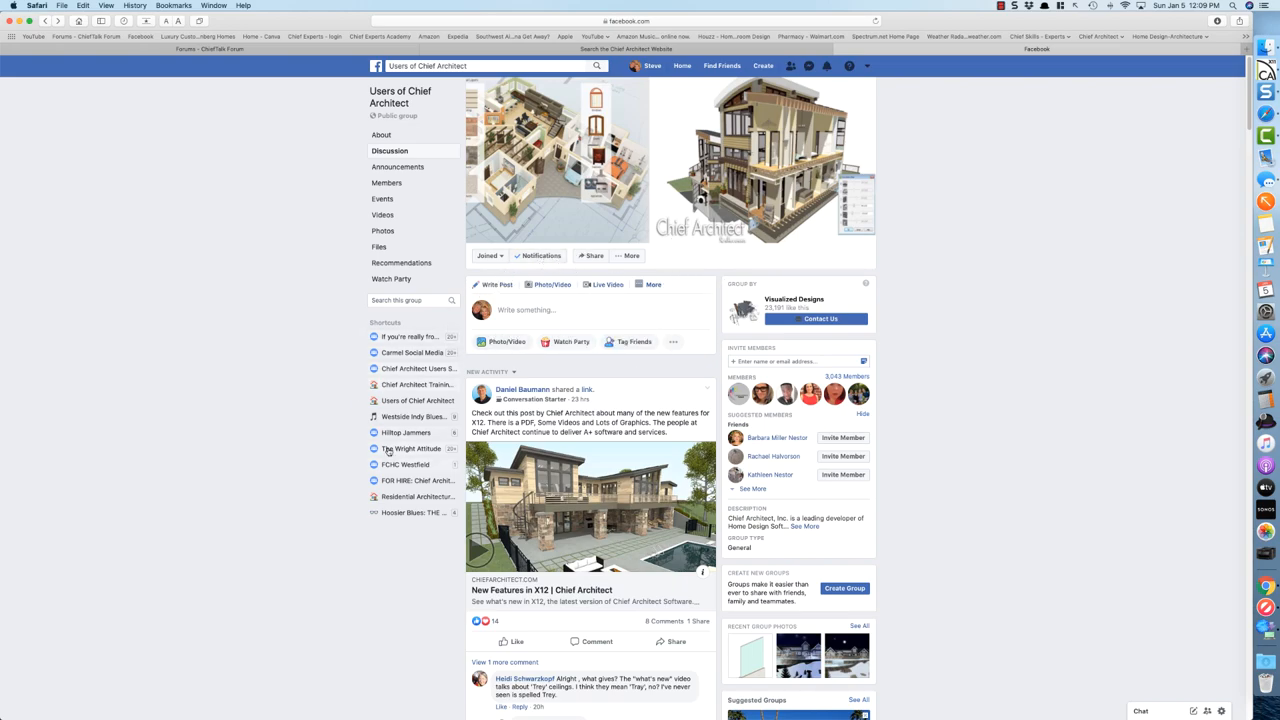
{"action": "scroll", "scroll_direction": "down", "scroll_amount": 3}
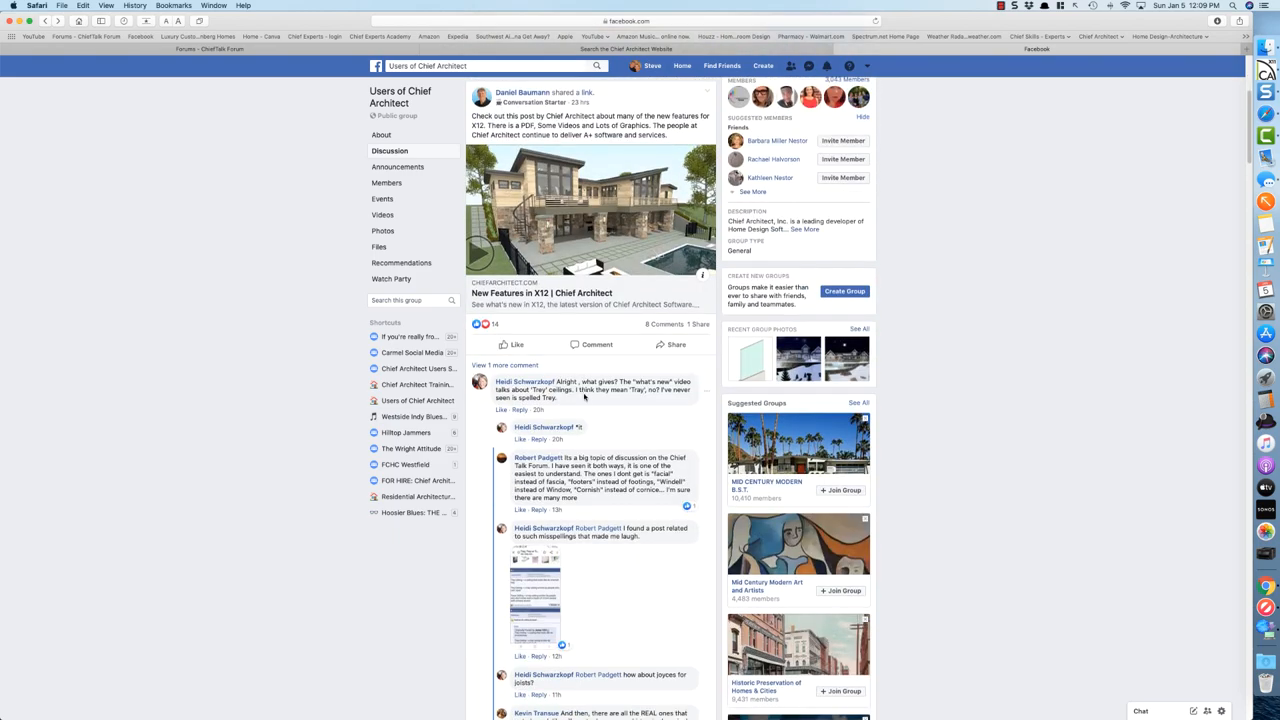
{"action": "scroll", "scroll_direction": "up", "scroll_amount": 3}
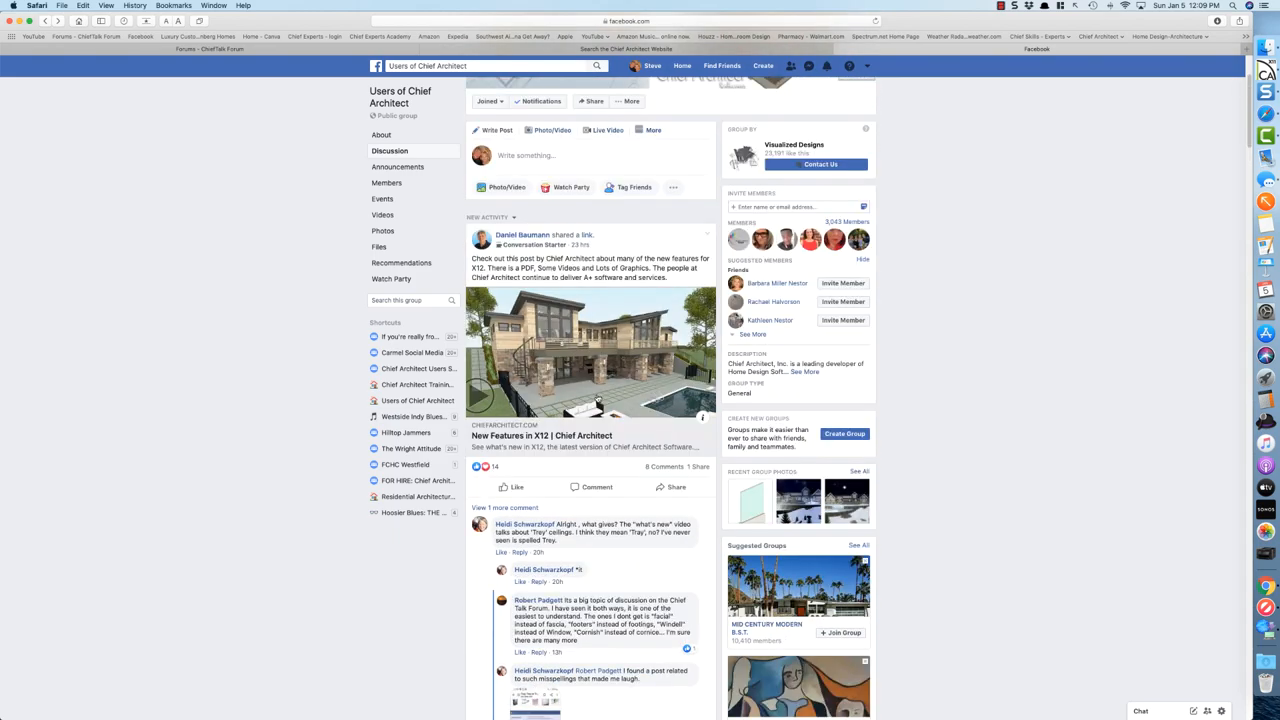
{"action": "scroll", "scroll_direction": "down", "scroll_amount": 3}
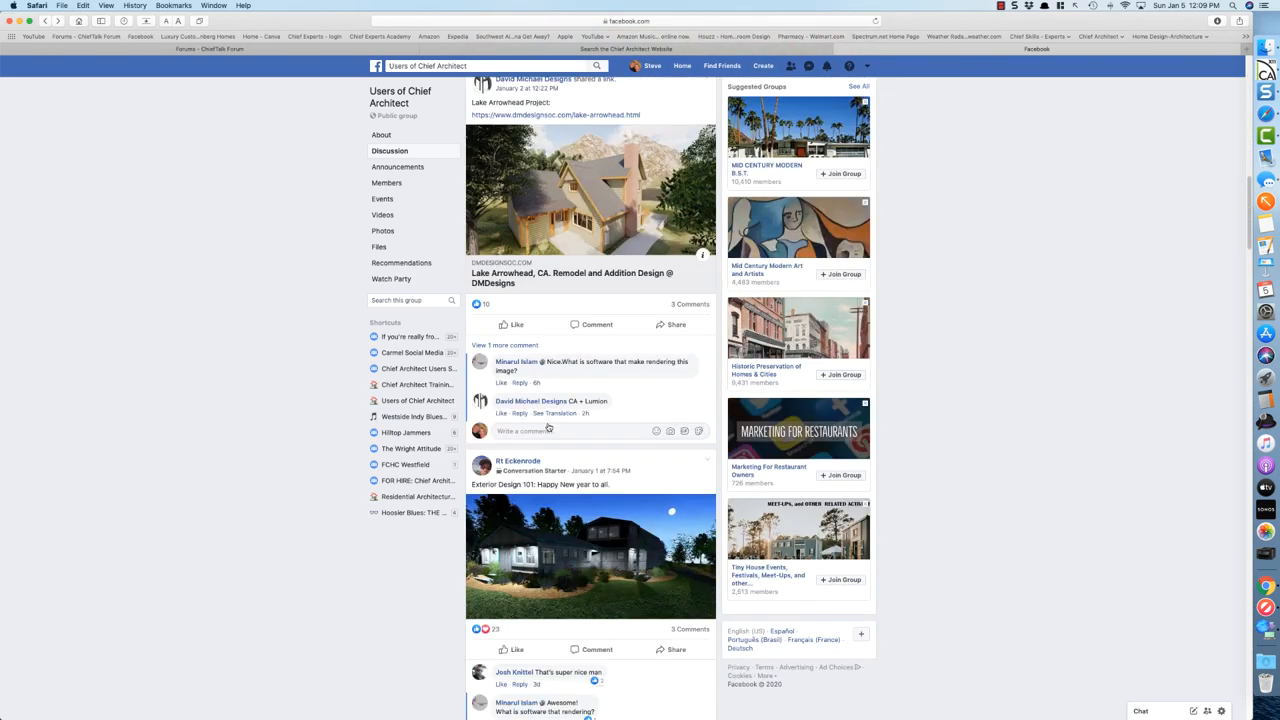
{"action": "scroll", "scroll_direction": "down", "scroll_amount": 3}
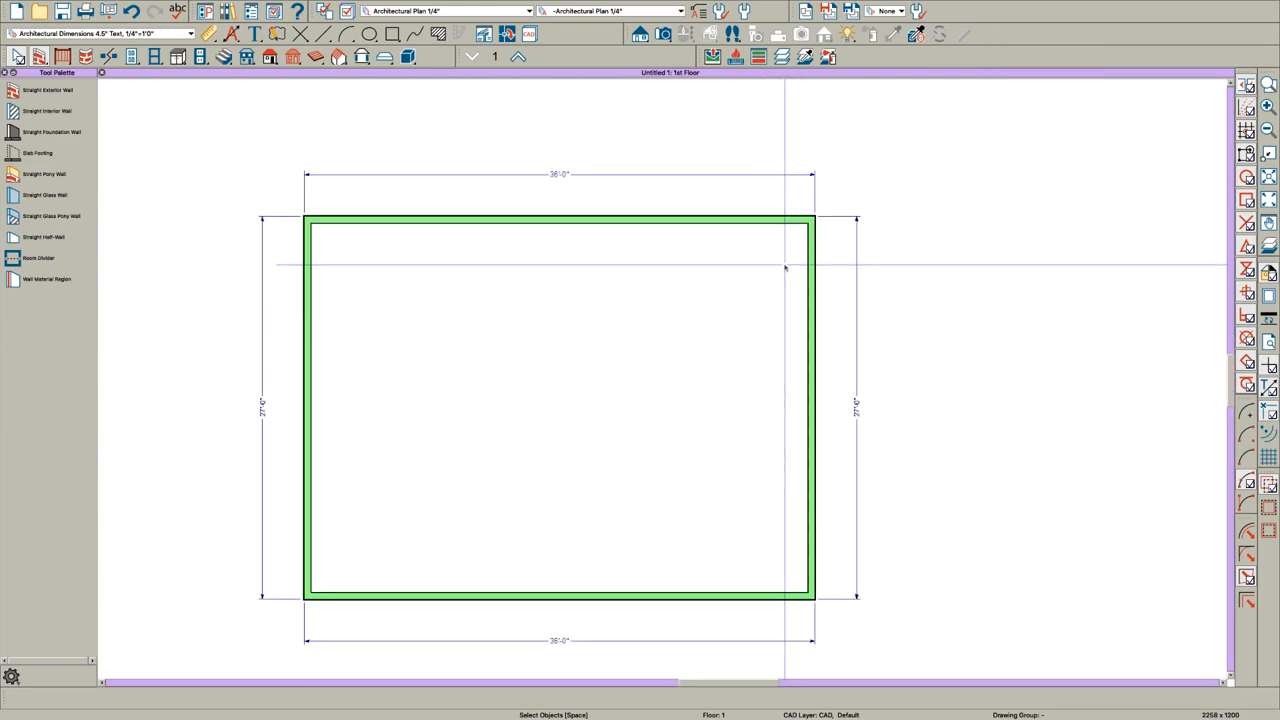
{"action": "scroll", "scroll_direction": "up", "scroll_amount": 3}
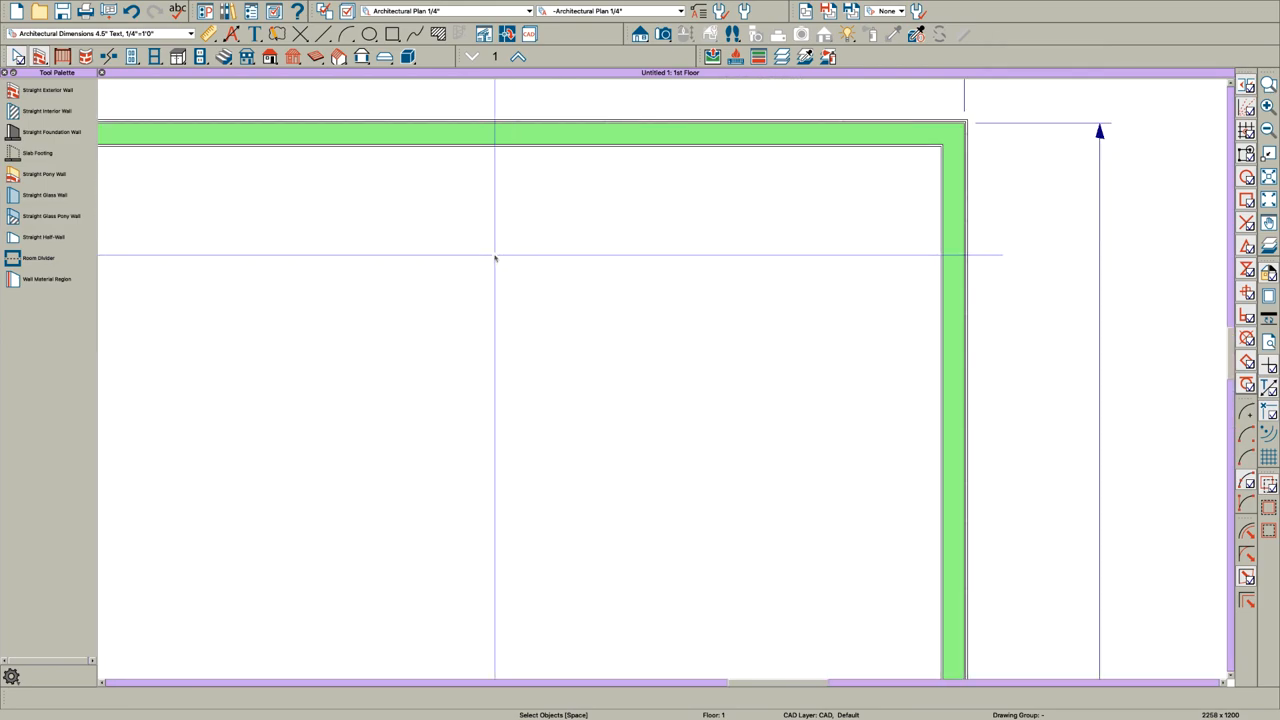
{"action": "left_click", "coordinate": [43, 237]}
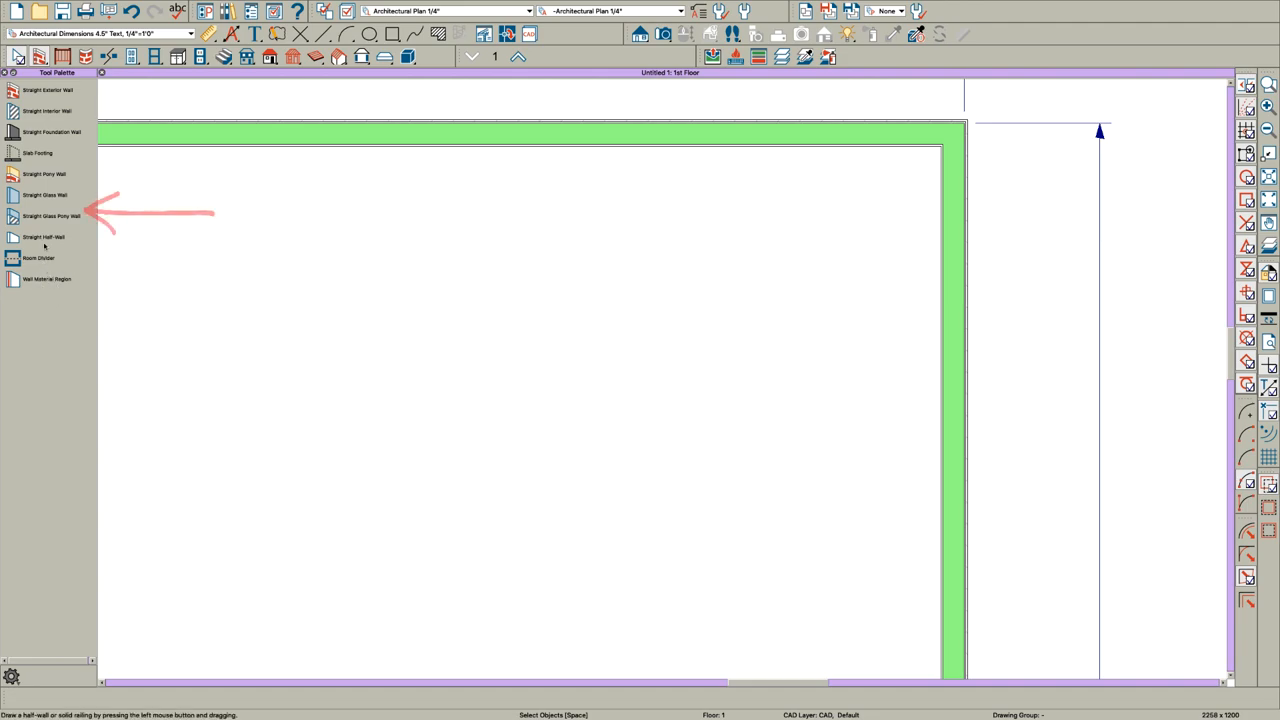
{"action": "left_click", "coordinate": [50, 216]}
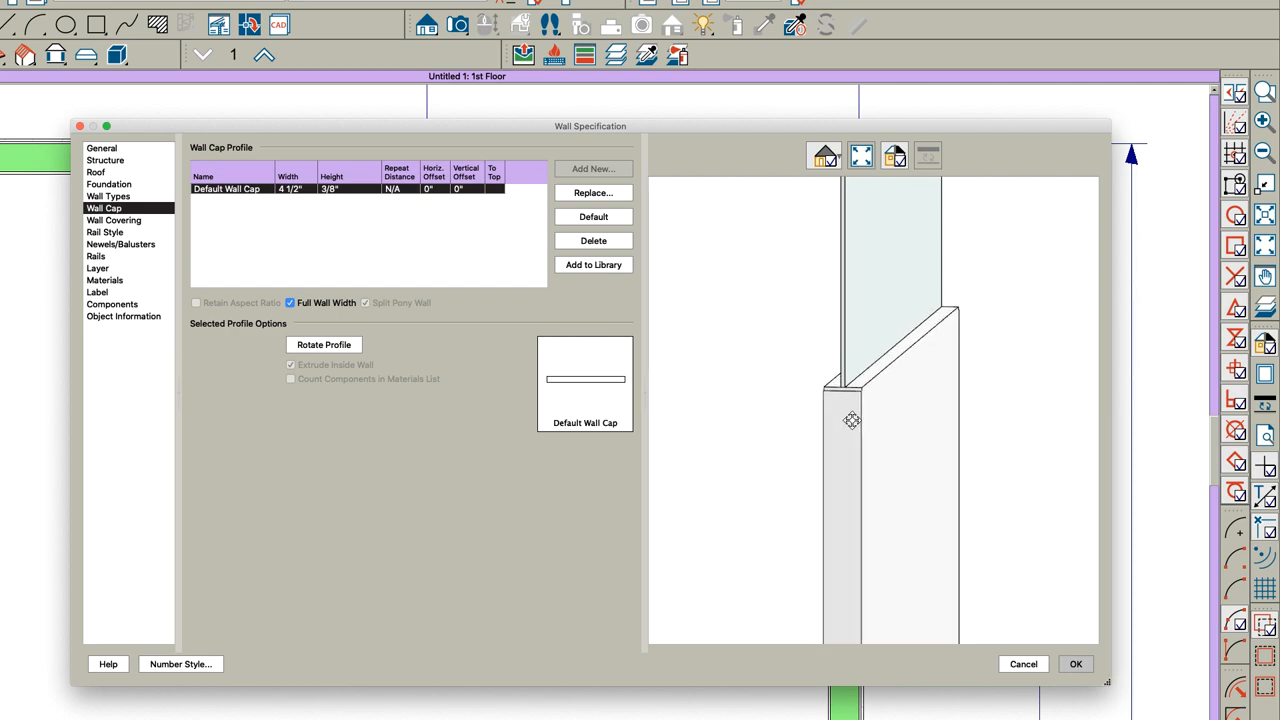
- Replace the default wall cap with the CA-001 profile from the Handrails and Caps library
{"action": "left_click", "coordinate": [593, 240]}
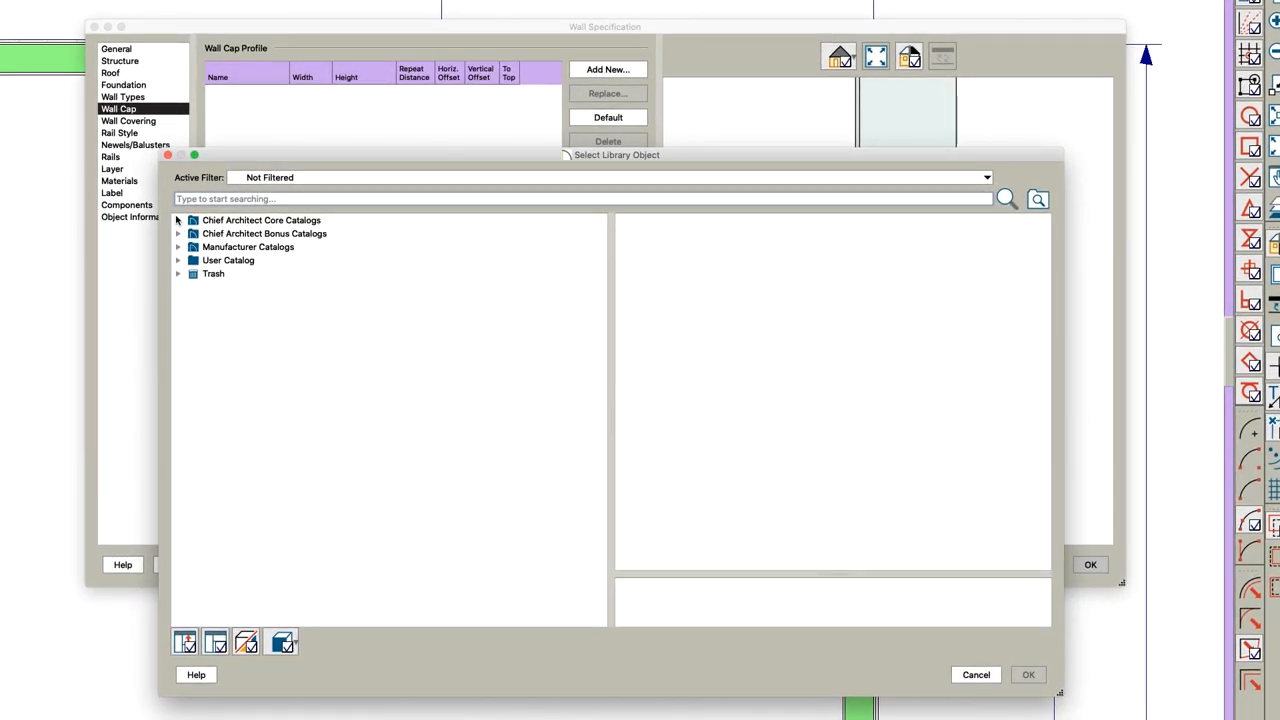
{"action": "left_click", "coordinate": [178, 220]}
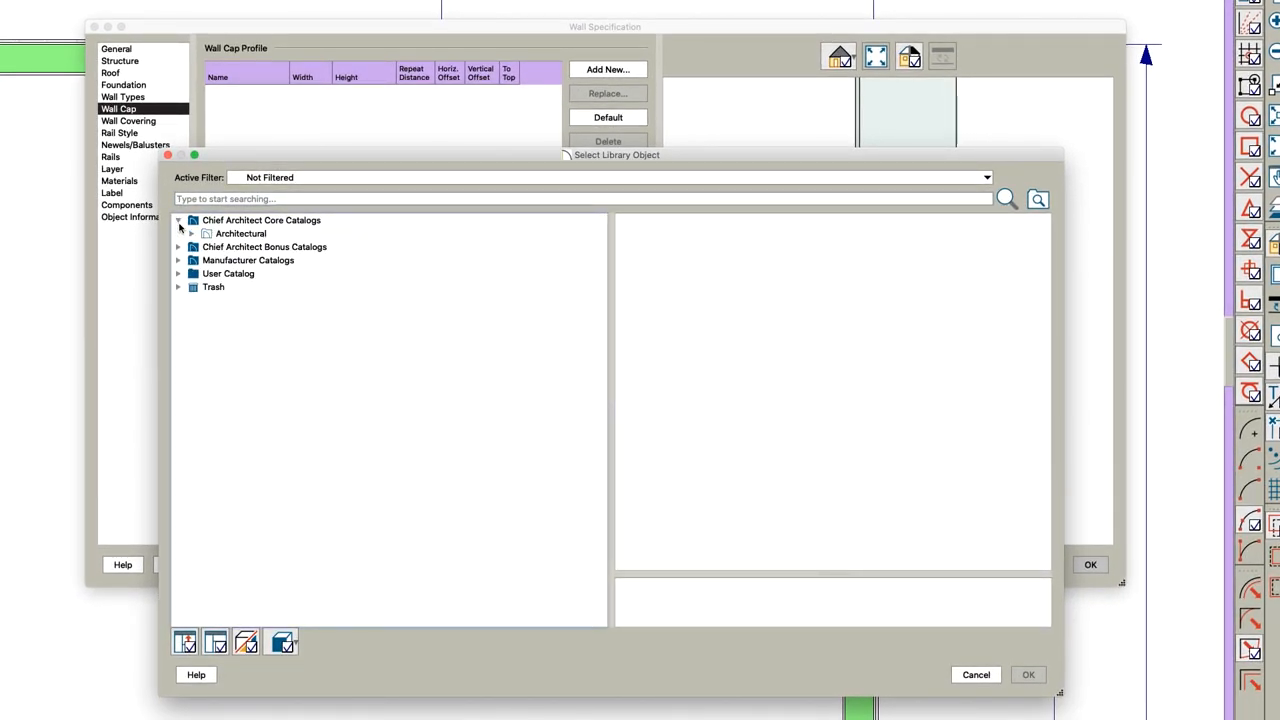
{"action": "left_click", "coordinate": [191, 233]}
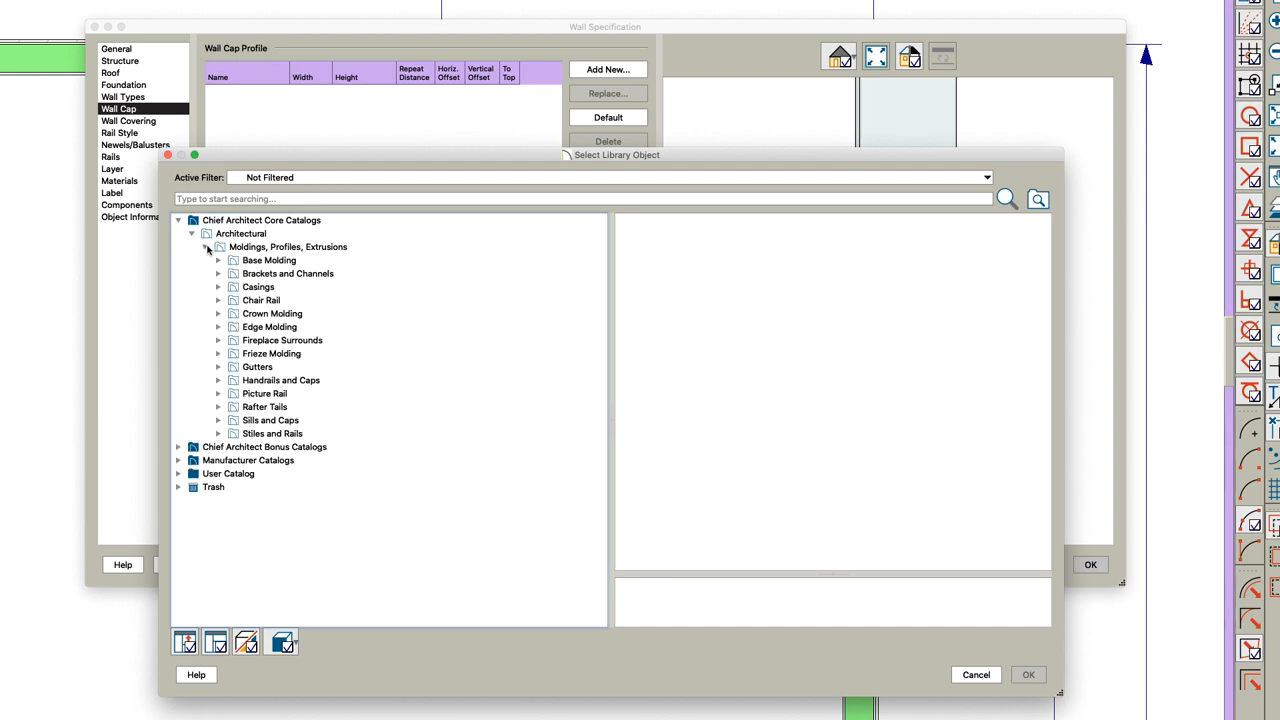
{"action": "mouse_move", "coordinate": [248, 410]}
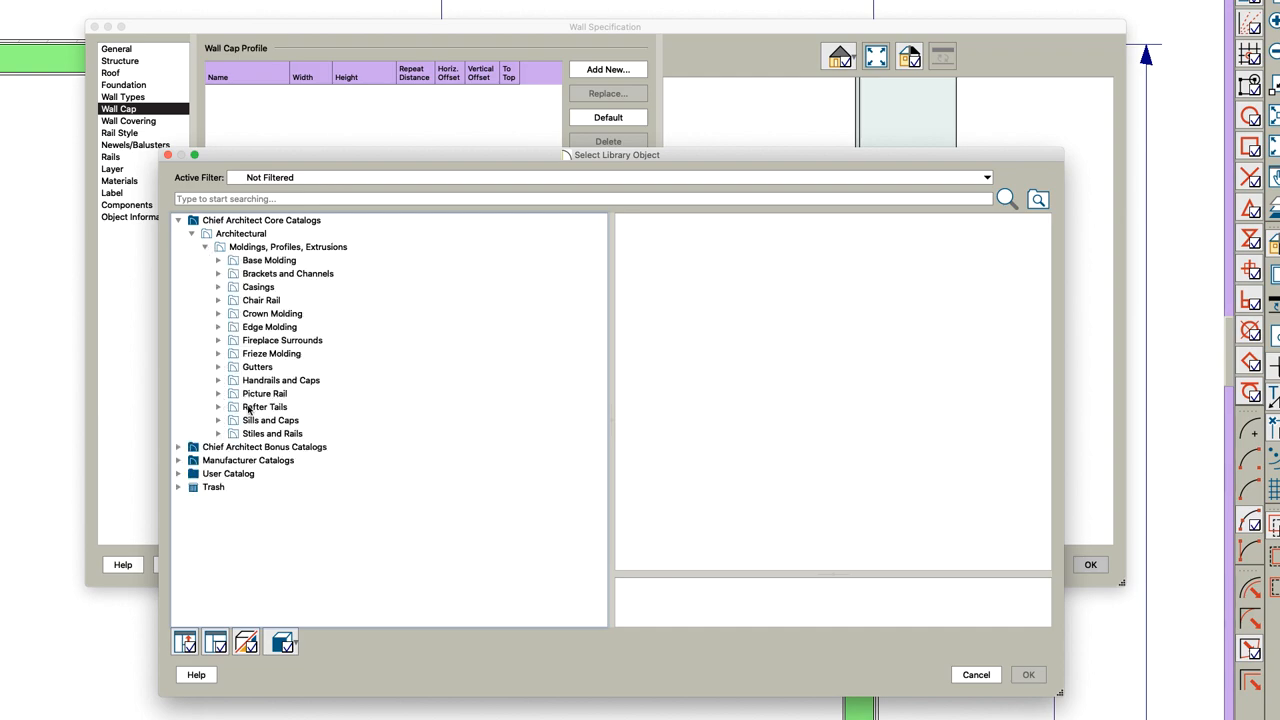
{"action": "left_click", "coordinate": [281, 380]}
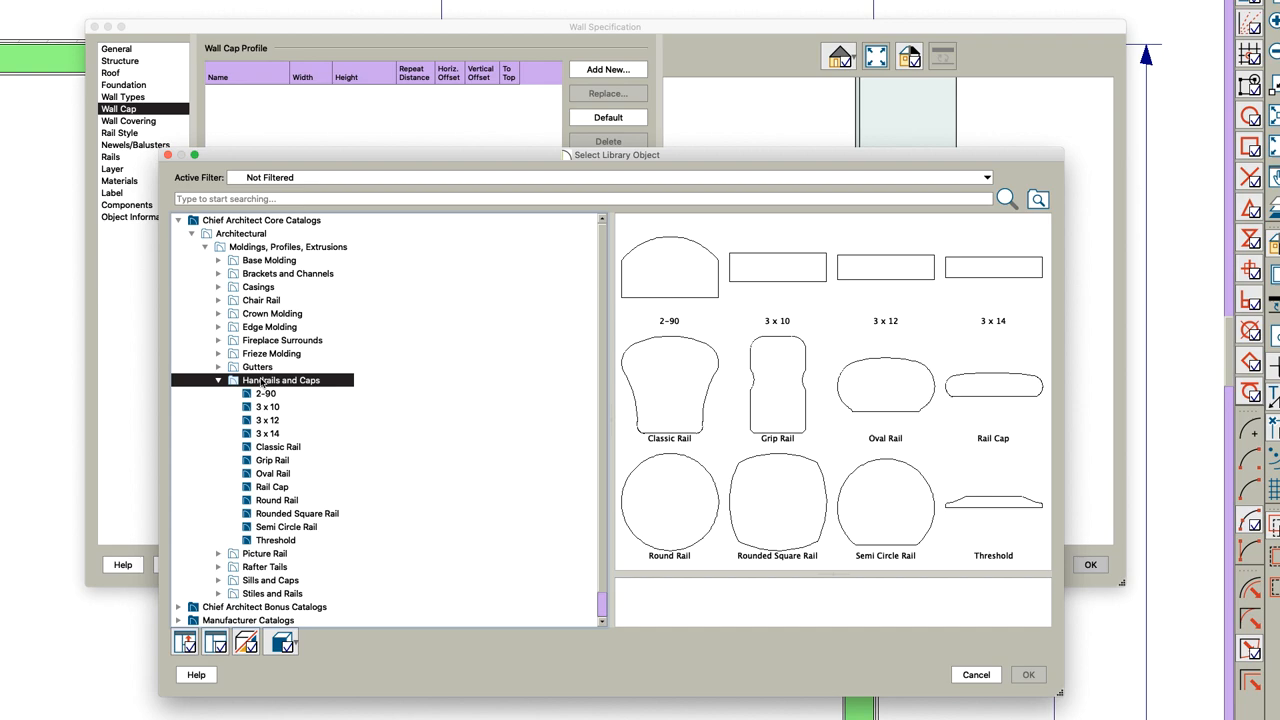
{"action": "mouse_move", "coordinate": [985, 325]}
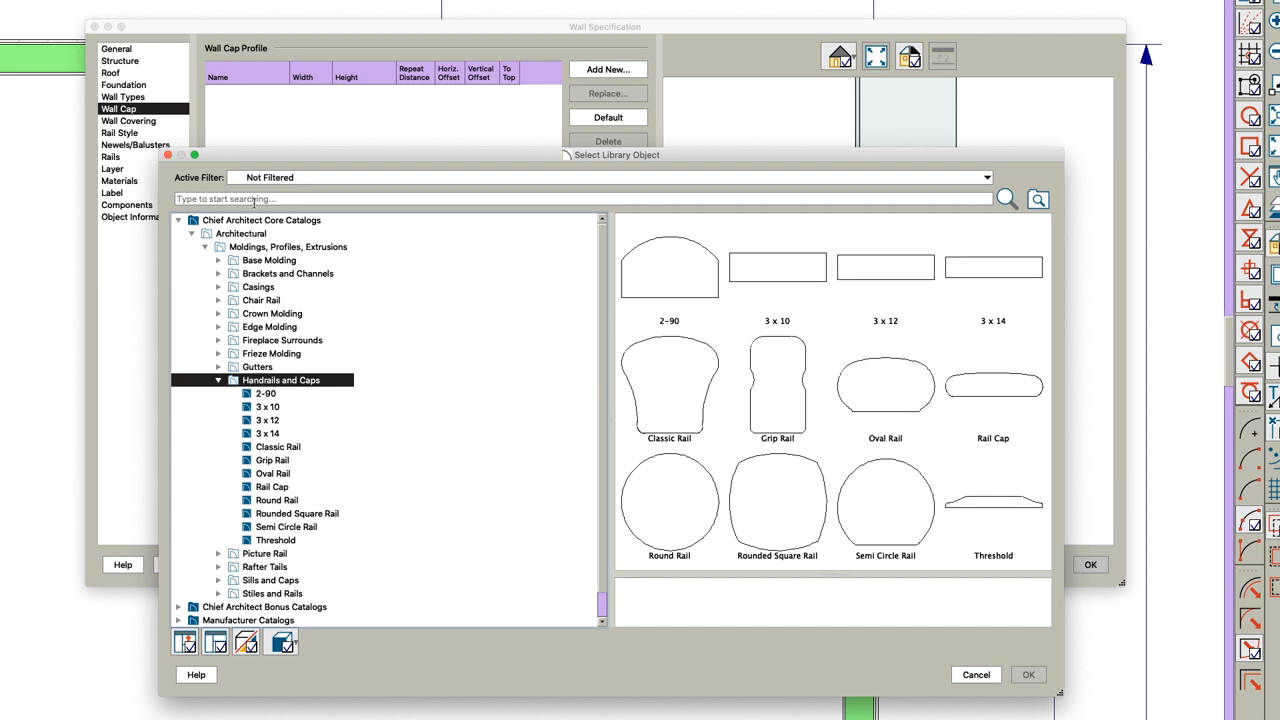
{"action": "type", "text": "-001"}
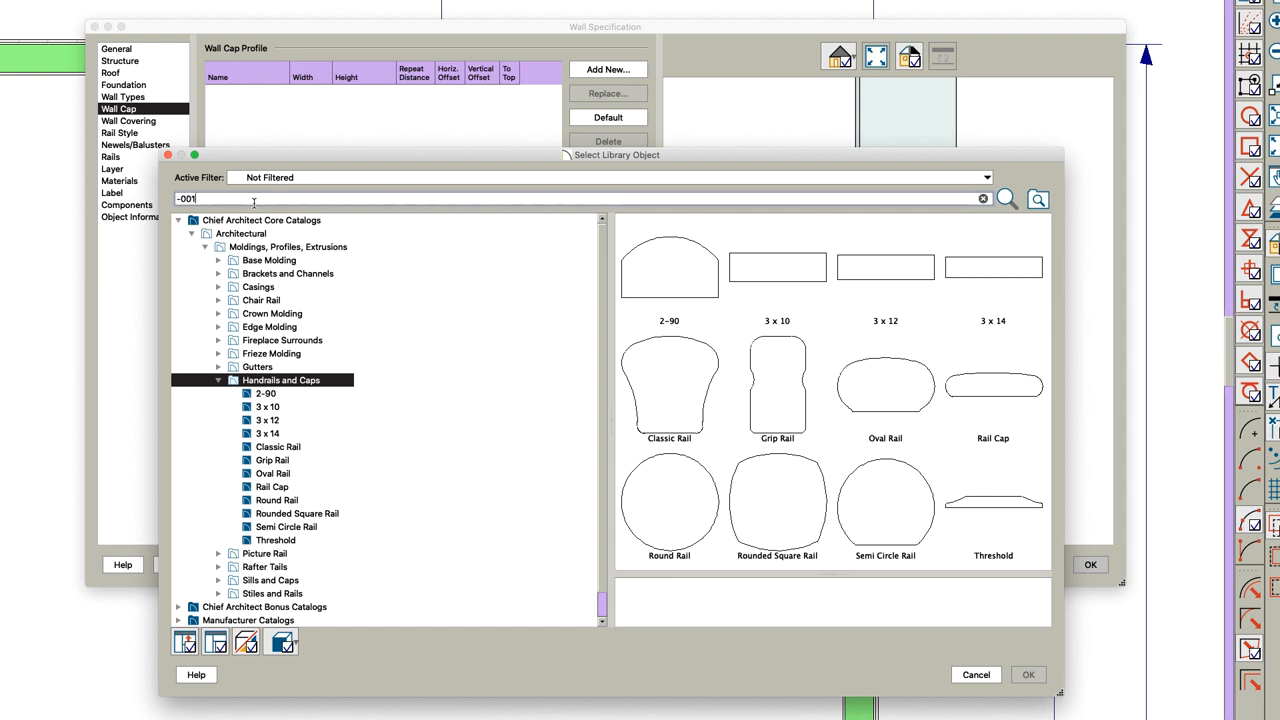
{"action": "left_click", "coordinate": [1007, 199]}
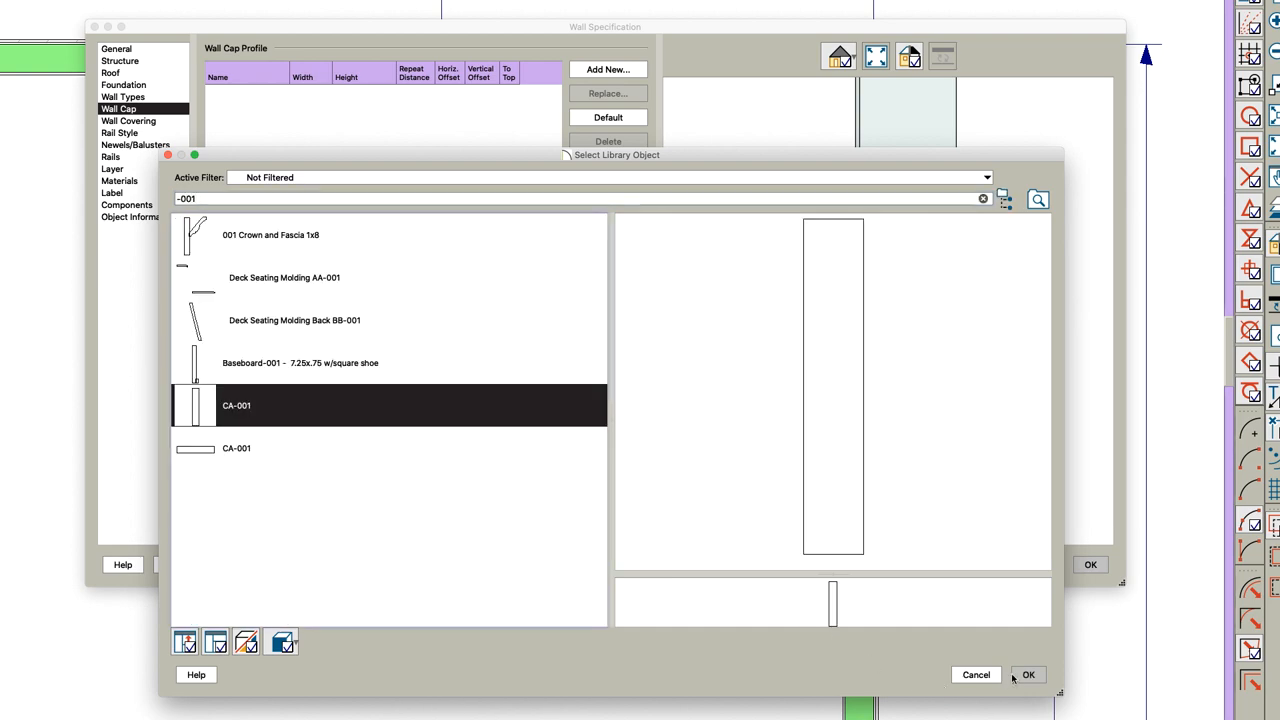
{"action": "left_click", "coordinate": [1028, 674]}
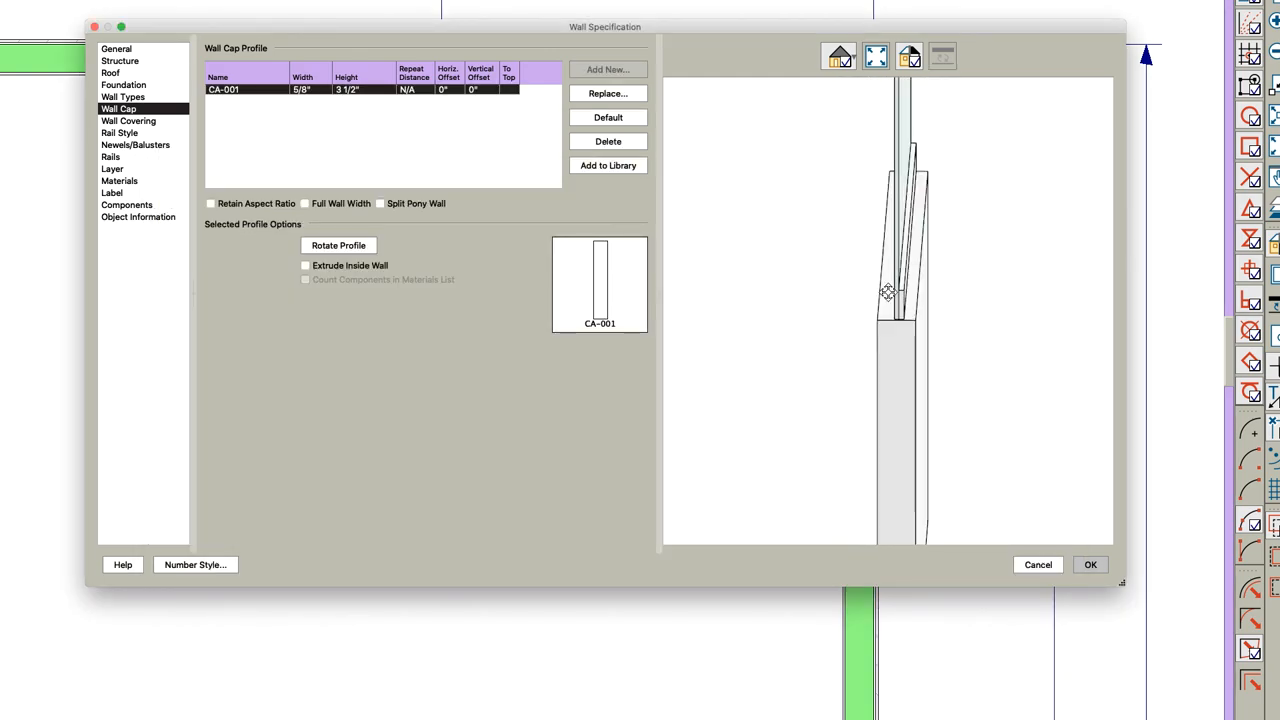
- Make the CA-001 cap 1" tall and 6" wide, wider than the wall
{"action": "double_click", "coordinate": [302, 89]}
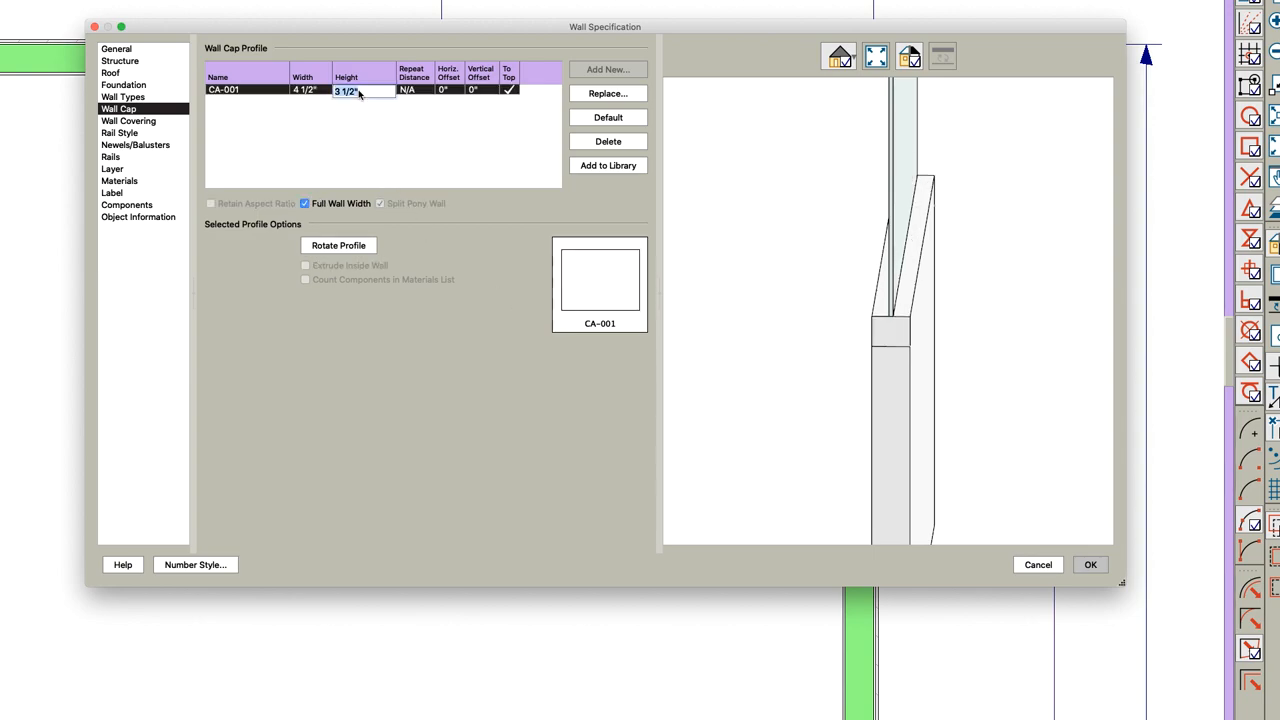
{"action": "type", "text": "1\""}
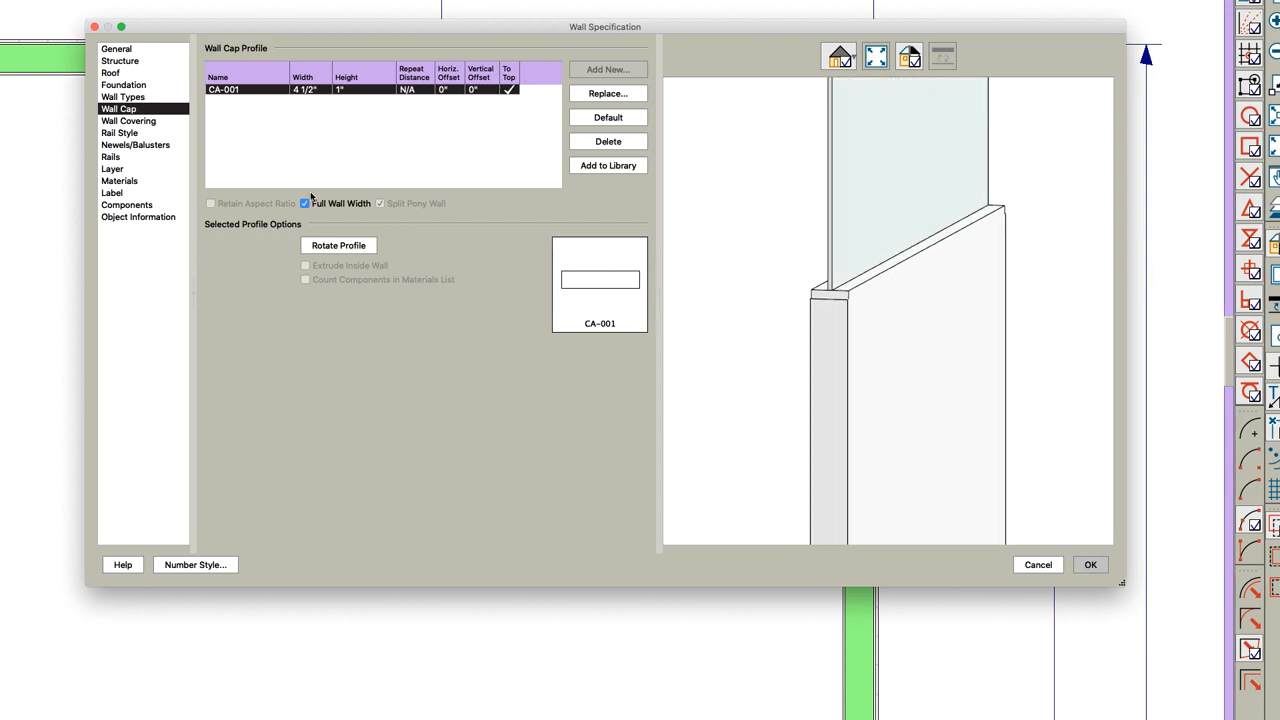
{"action": "left_click", "coordinate": [305, 203]}
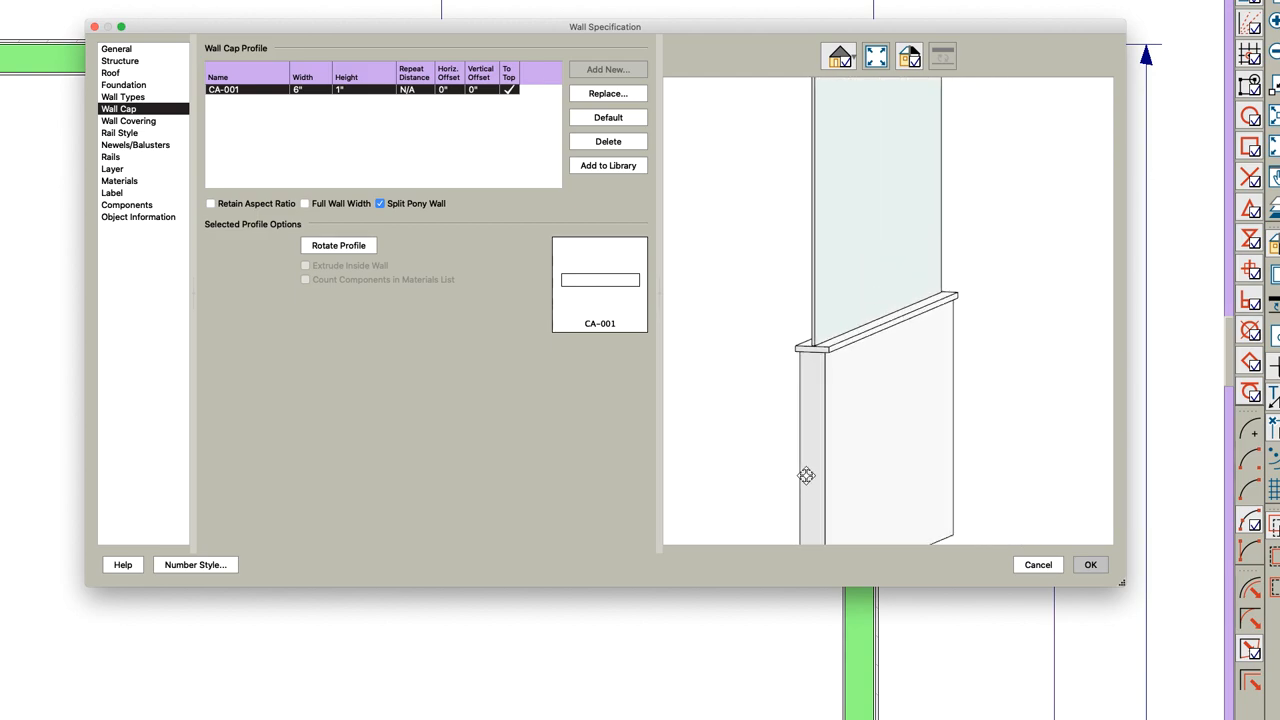
{"action": "left_click", "coordinate": [1090, 564]}
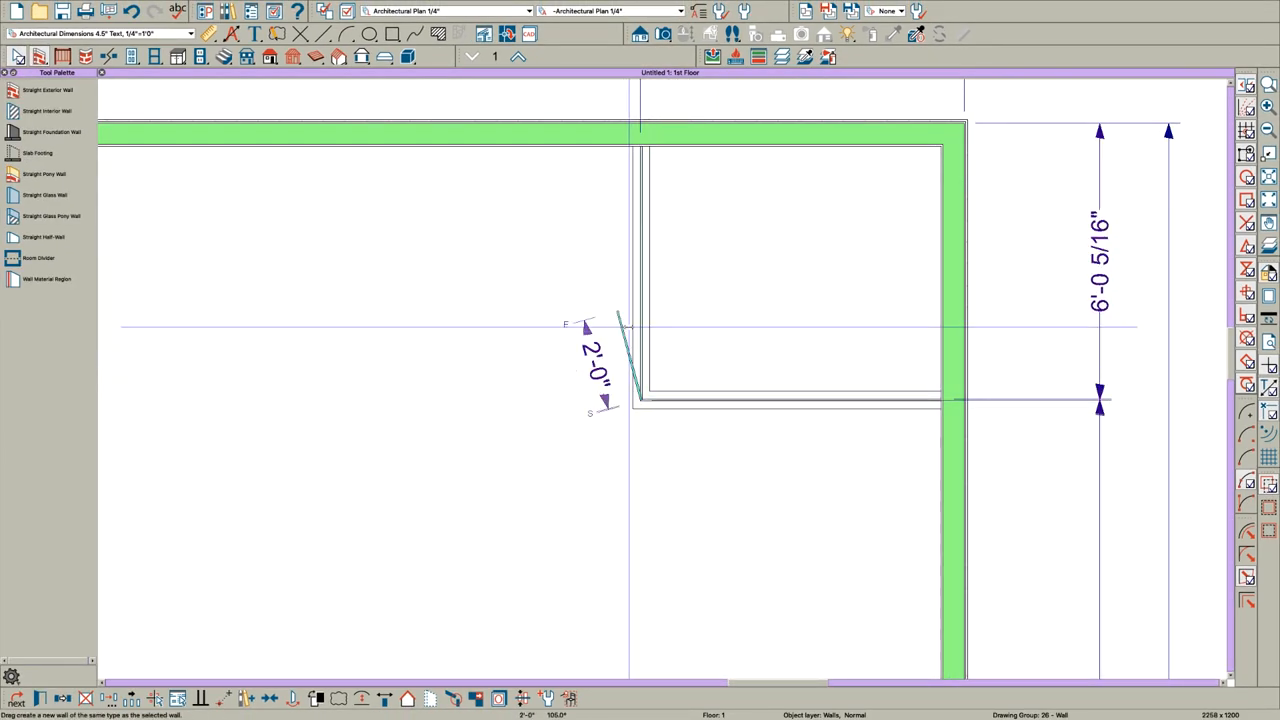
- Place a full 3D camera in the plan aimed at the shower's left pony wall
{"action": "left_click", "coordinate": [642, 285]}
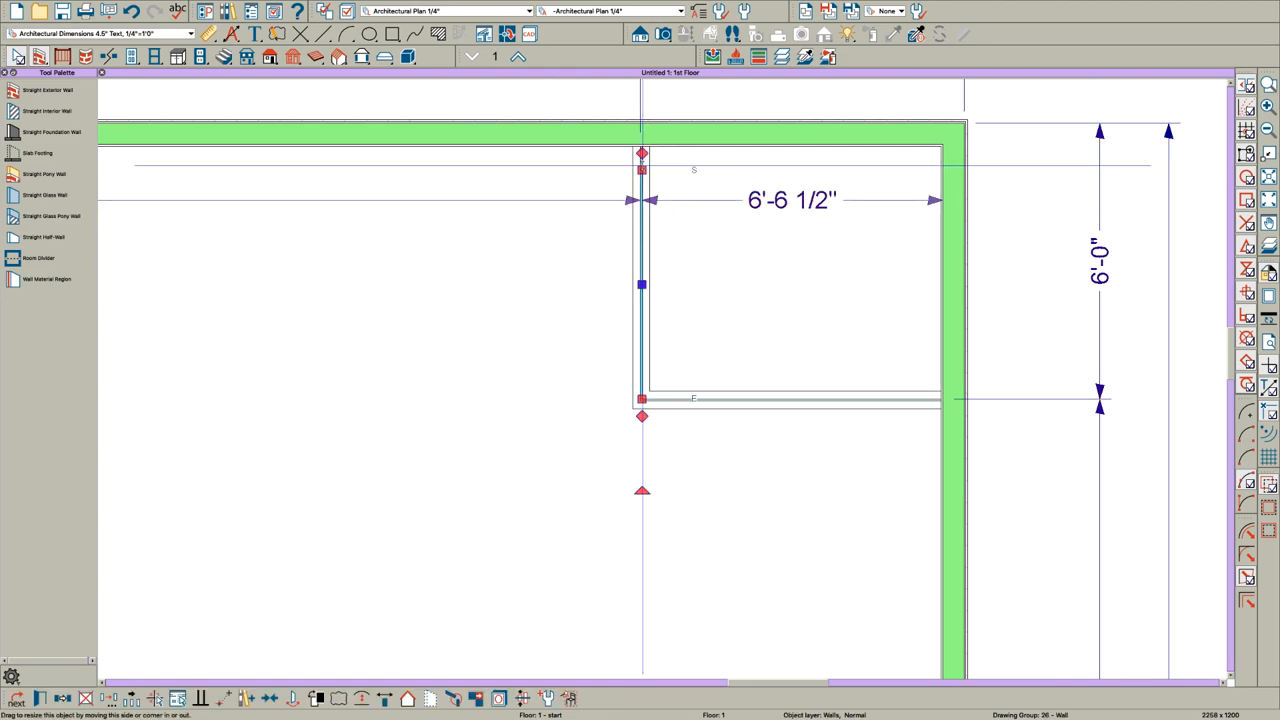
{"action": "left_click", "coordinate": [718, 320]}
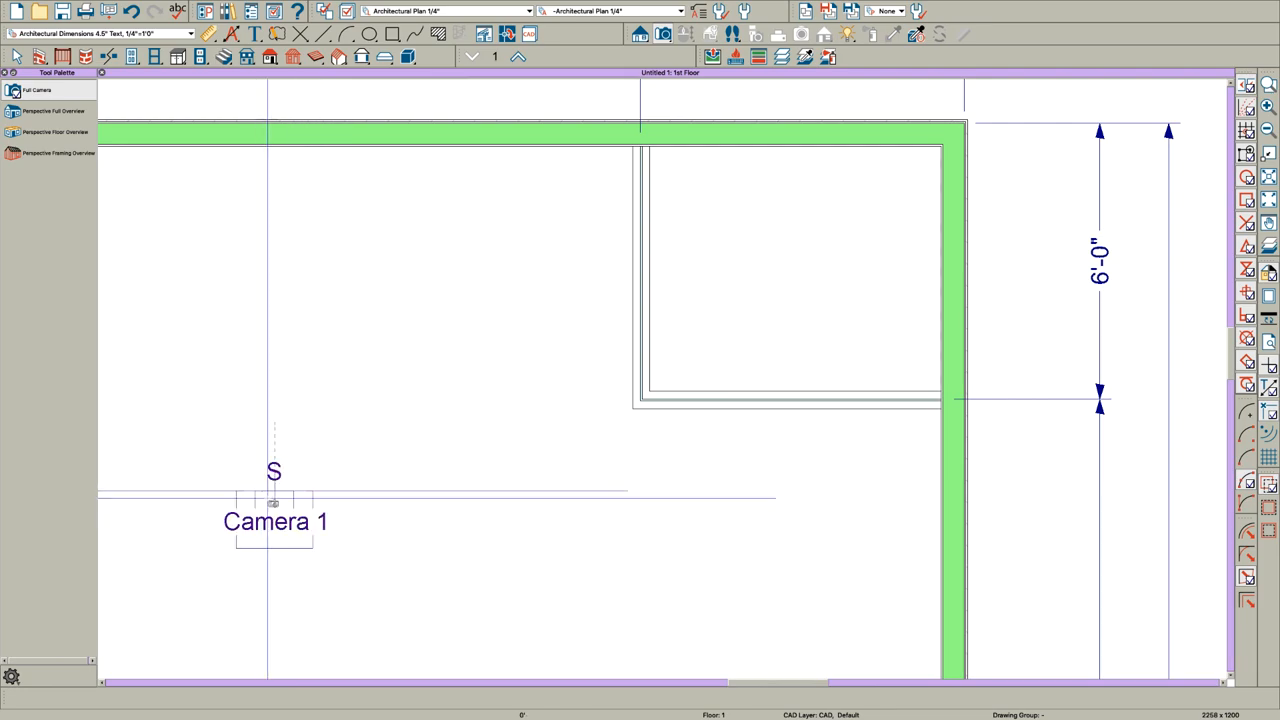
{"action": "double_click", "coordinate": [273, 502]}
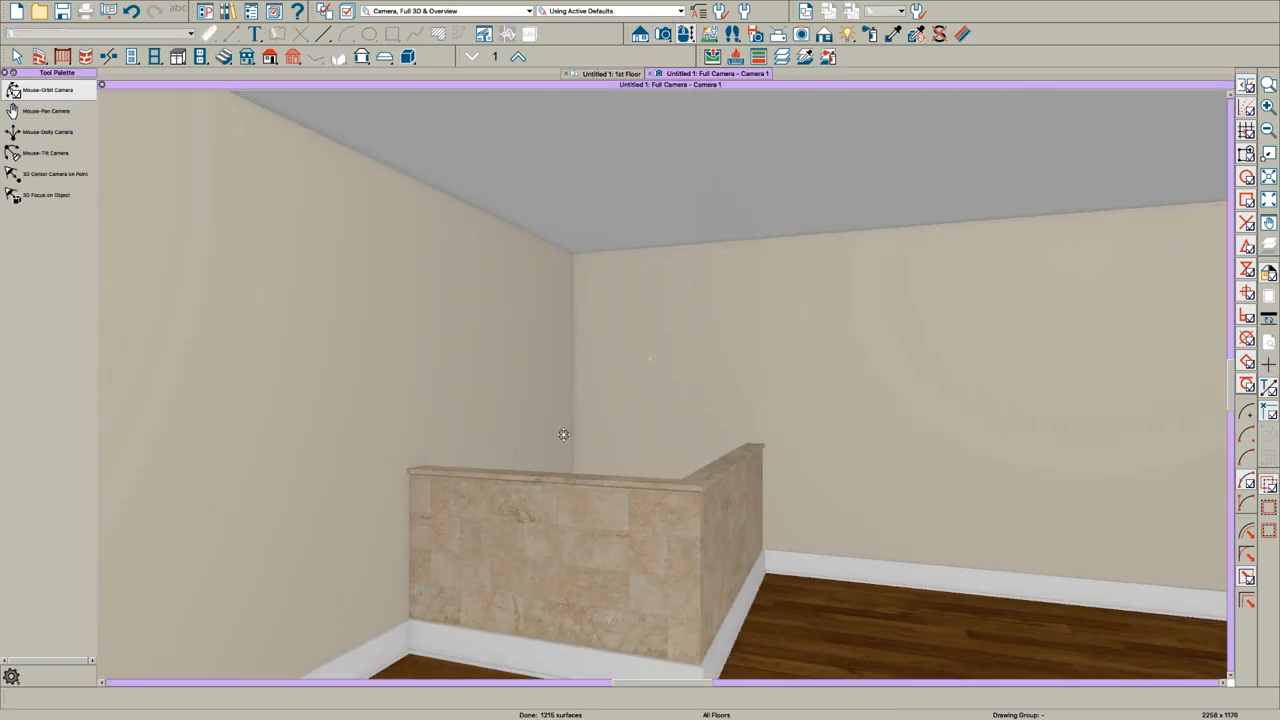
- Lower the tops of both glass panels by 18 5/8" below the ceiling
{"action": "left_click_drag", "start_coordinate": [563, 435], "coordinate": [712, 388]}
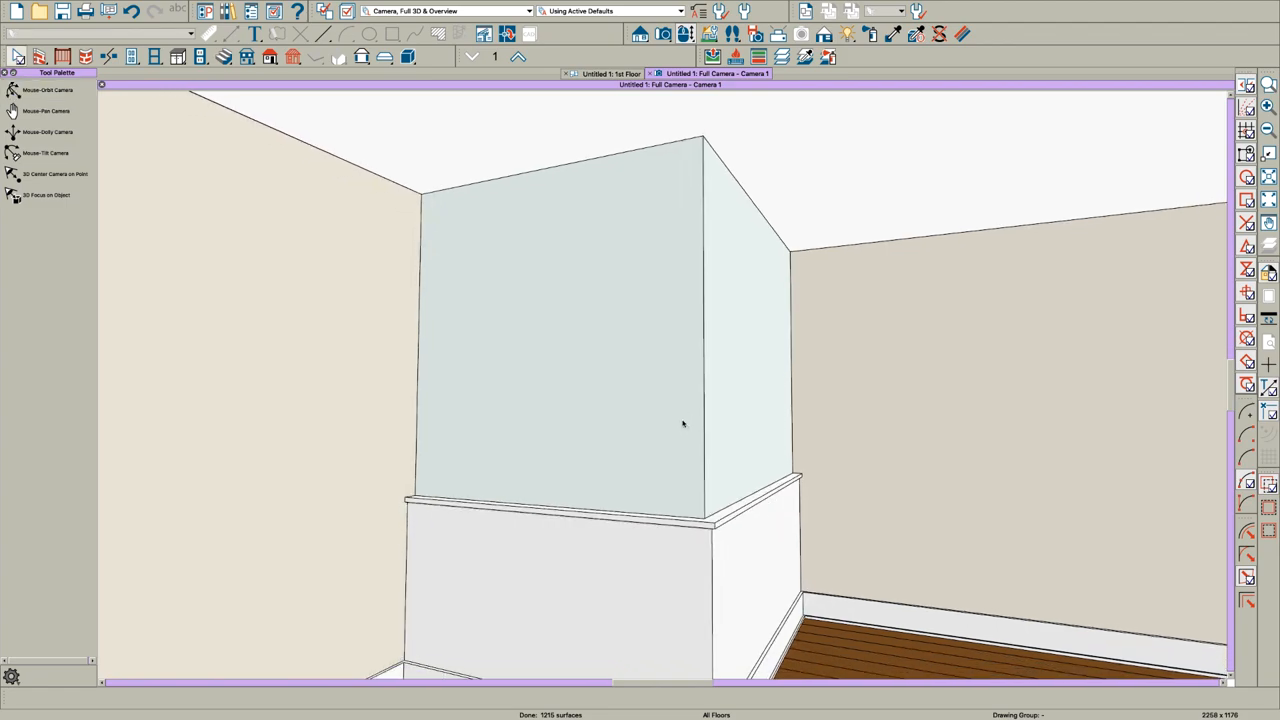
{"action": "mouse_move", "coordinate": [705, 295]}
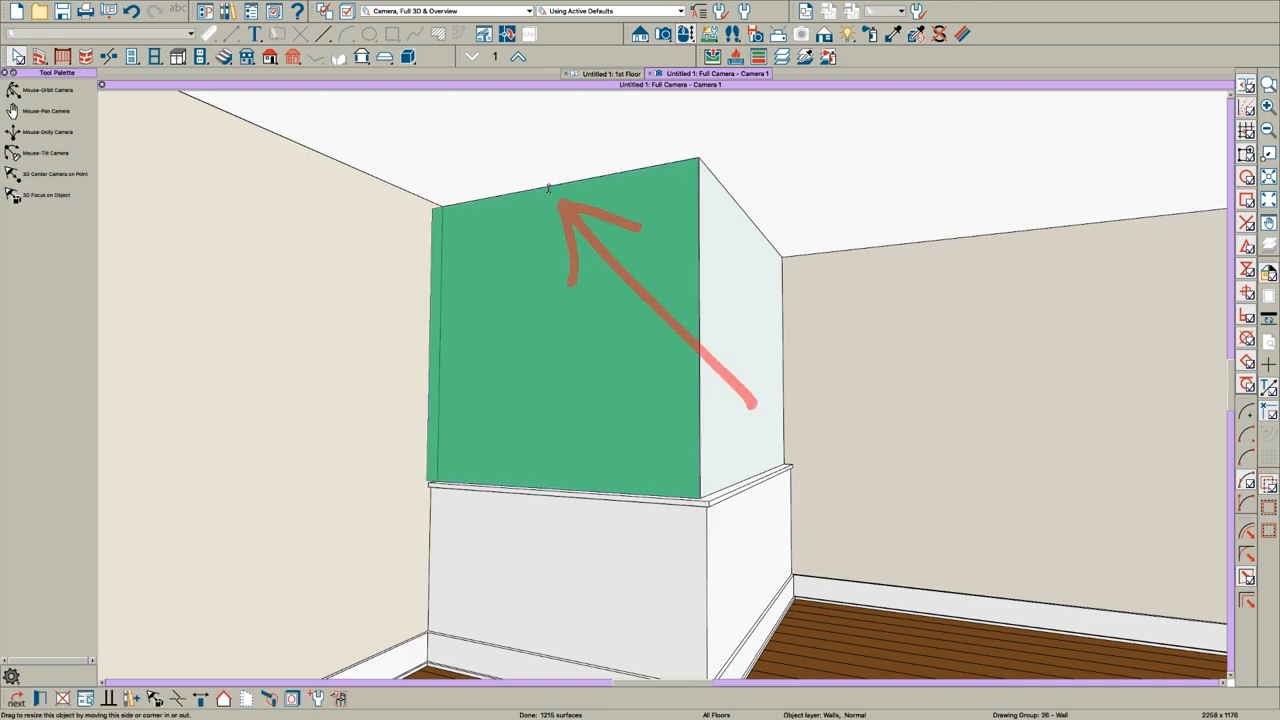
{"action": "key", "text": "Tab"}
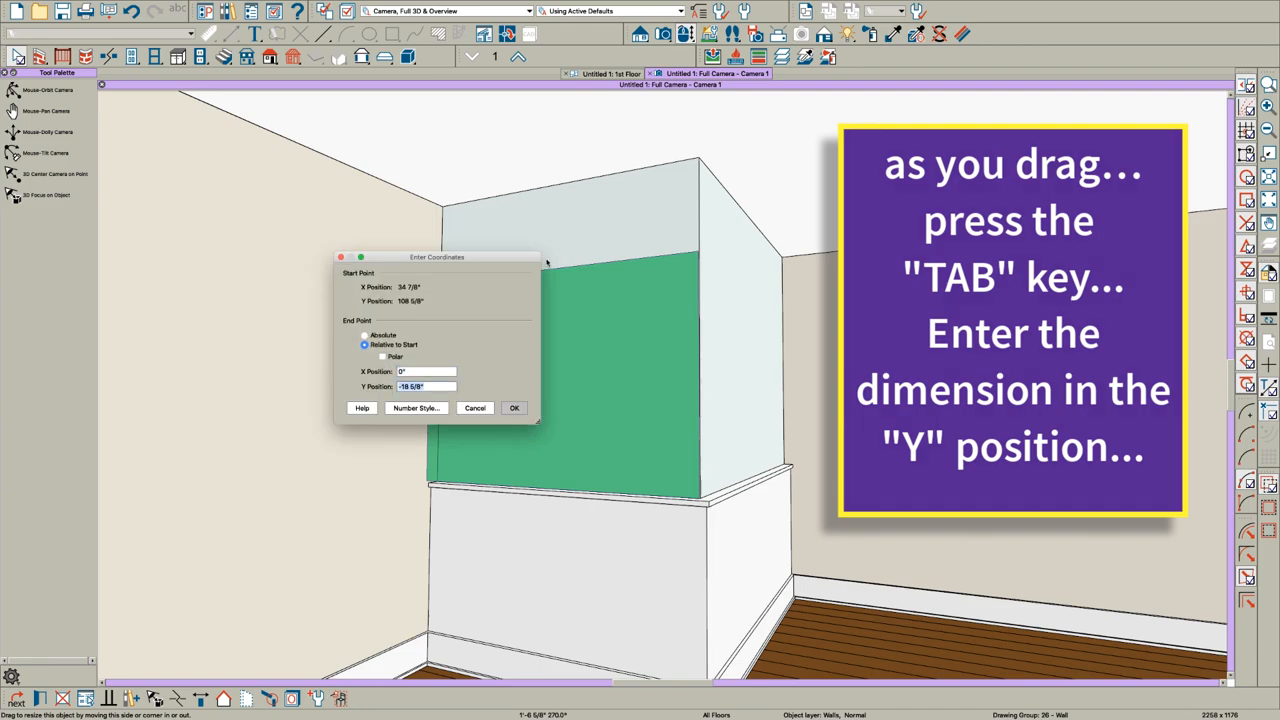
{"action": "left_click", "coordinate": [514, 407]}
{"action": "type", "text": "-"}
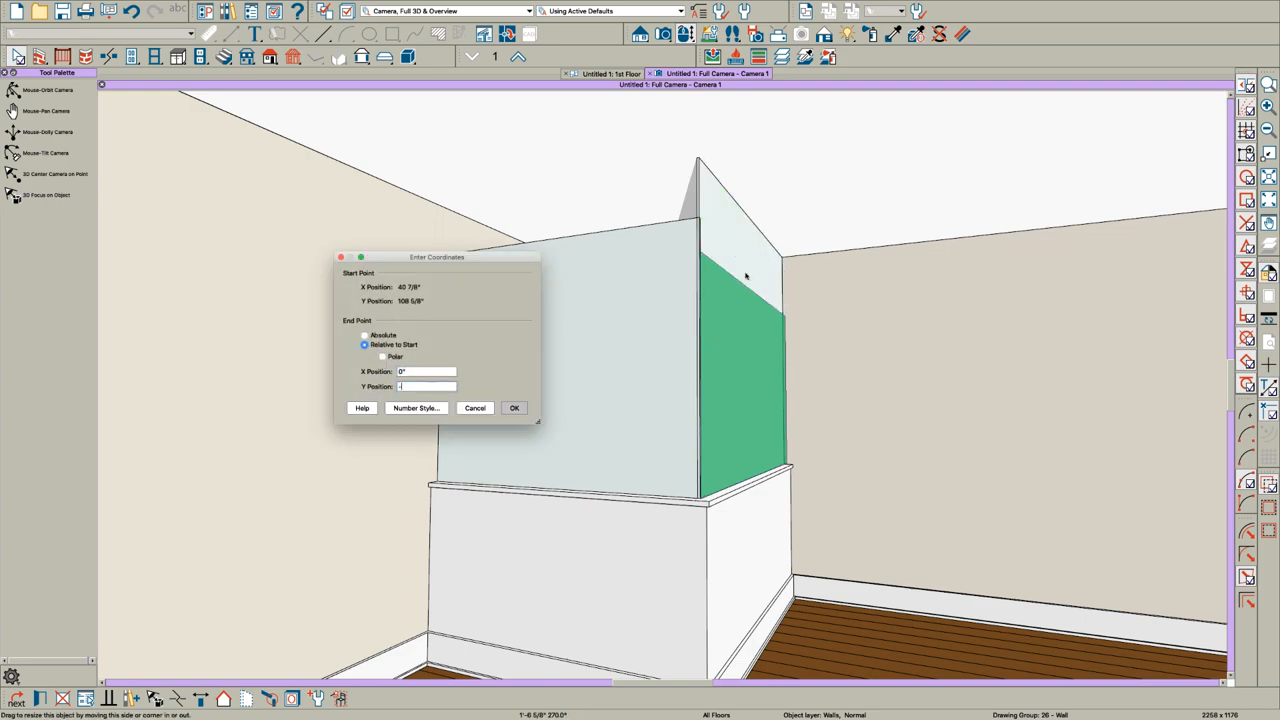
{"action": "left_click", "coordinate": [514, 407]}
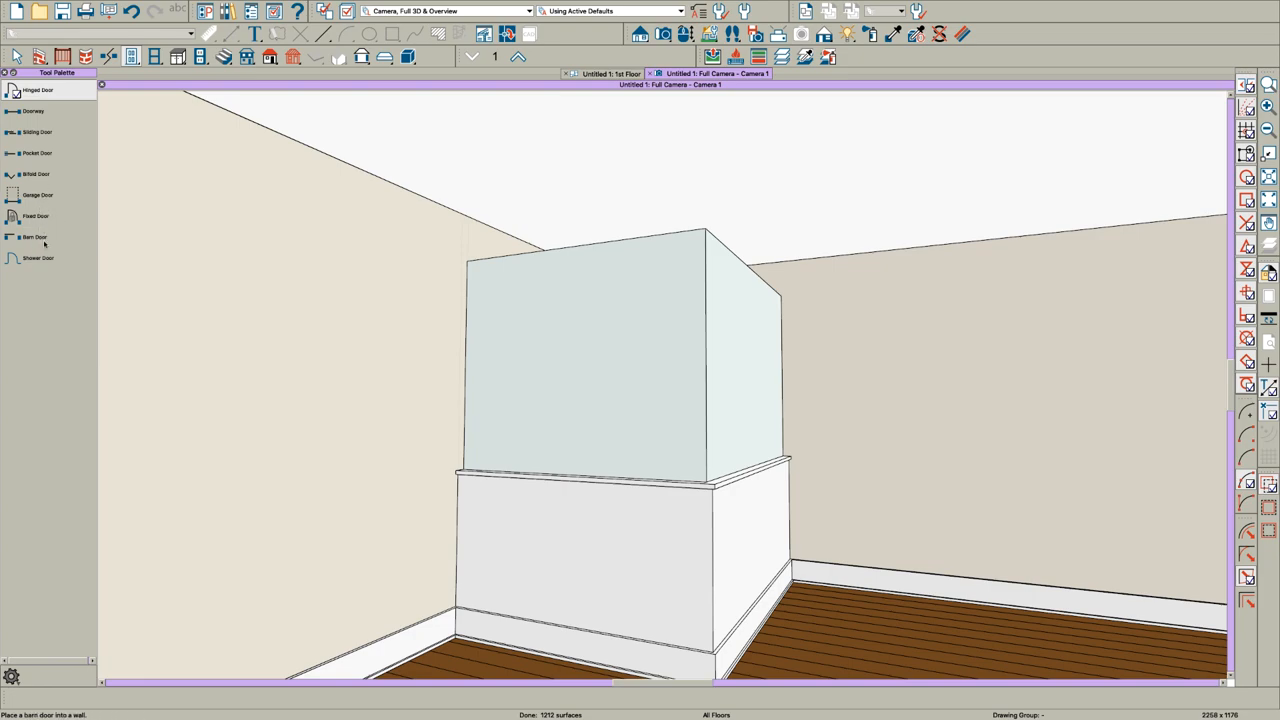
- Add a shower door in the glass wall opening and orbit around to review it
{"action": "left_click", "coordinate": [38, 258]}
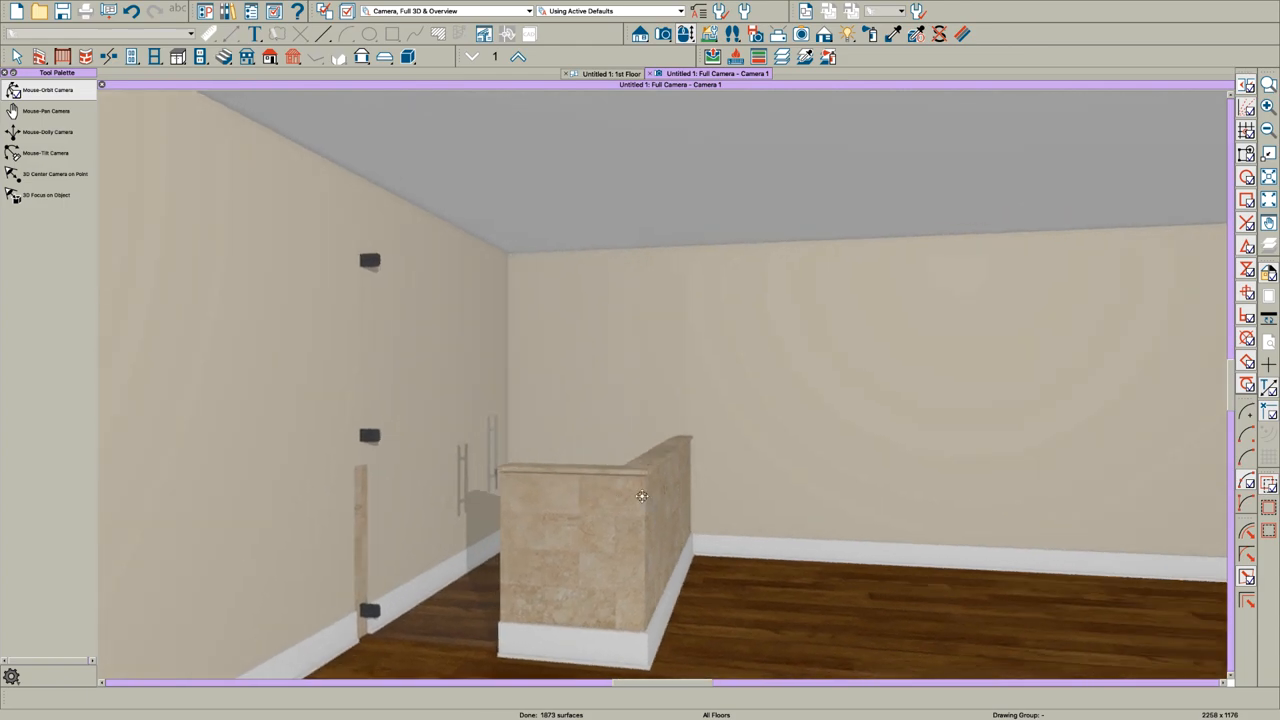
{"action": "left_click_drag", "start_coordinate": [640, 497], "coordinate": [568, 472]}
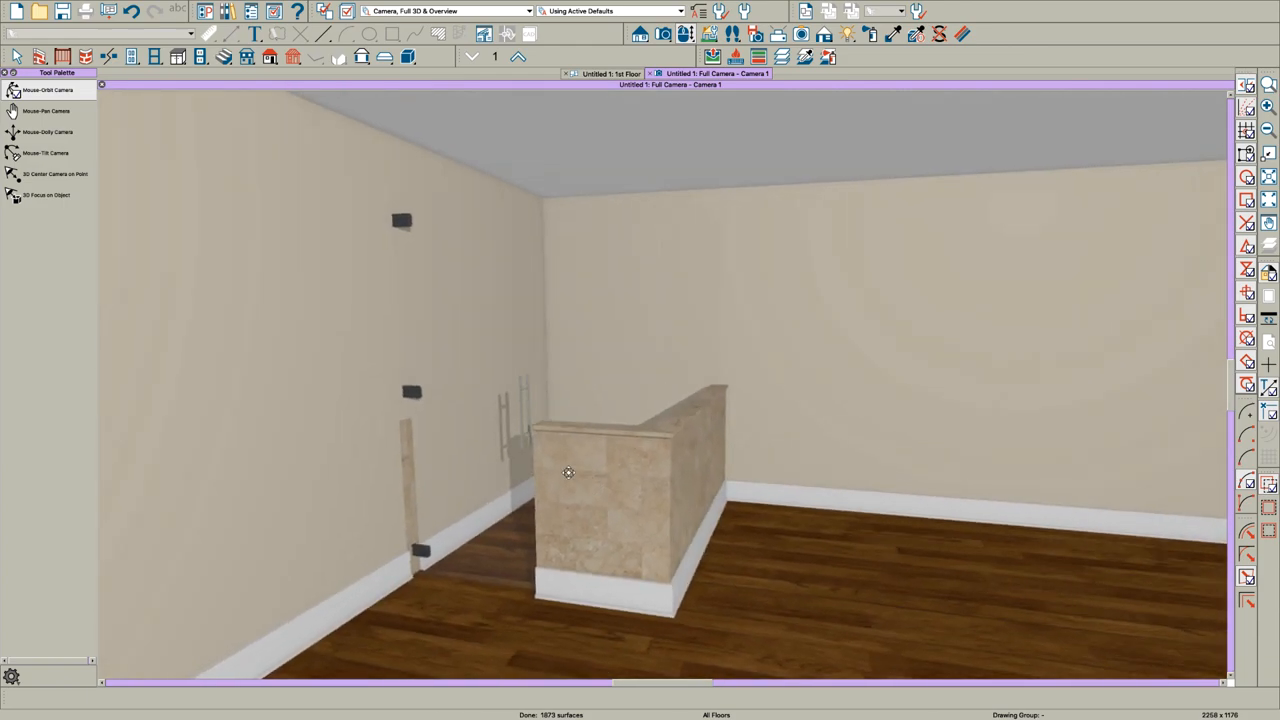
{"action": "left_click_drag", "start_coordinate": [568, 472], "coordinate": [625, 457]}
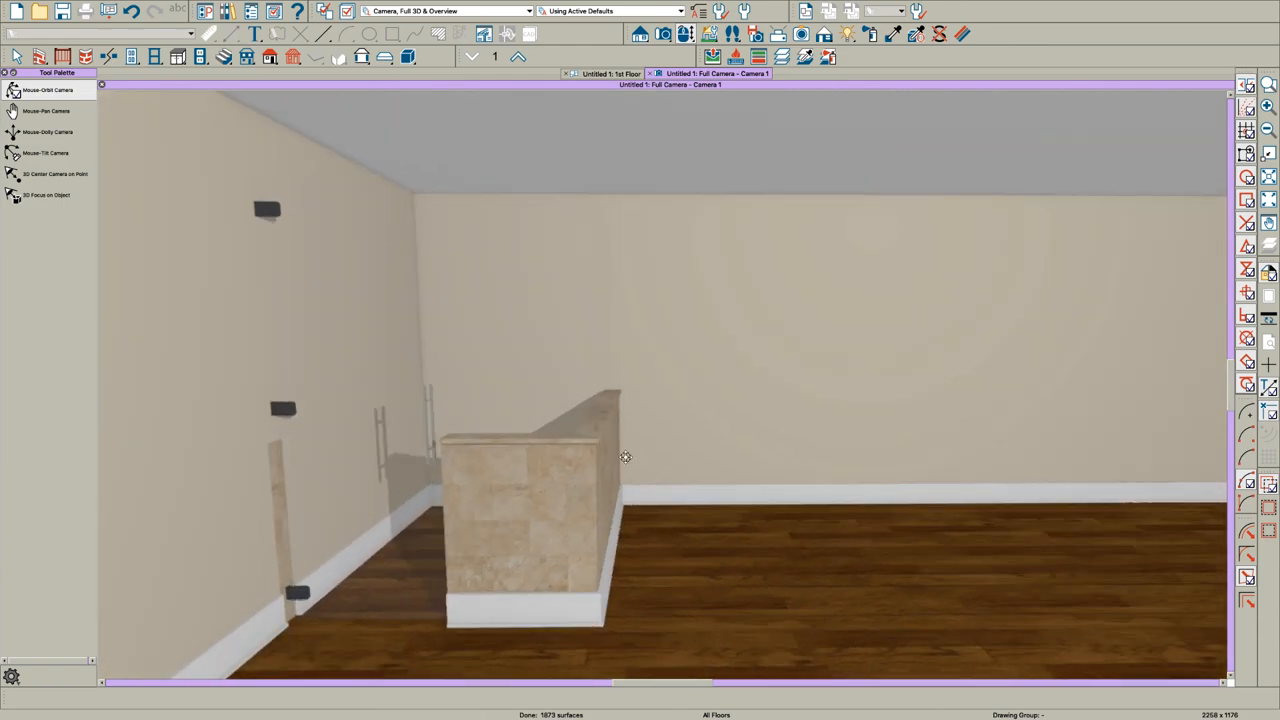
{"action": "left_click_drag", "start_coordinate": [625, 457], "coordinate": [610, 491]}
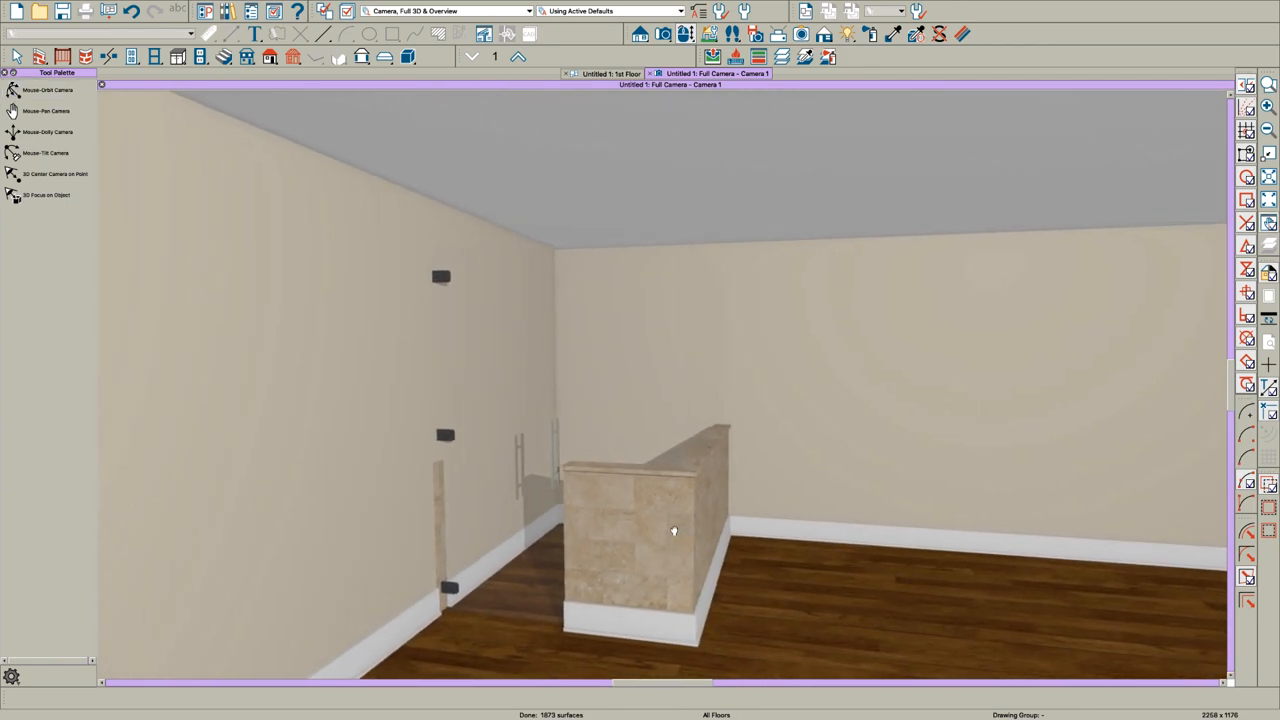
{"action": "left_click_drag", "start_coordinate": [673, 531], "coordinate": [681, 513]}
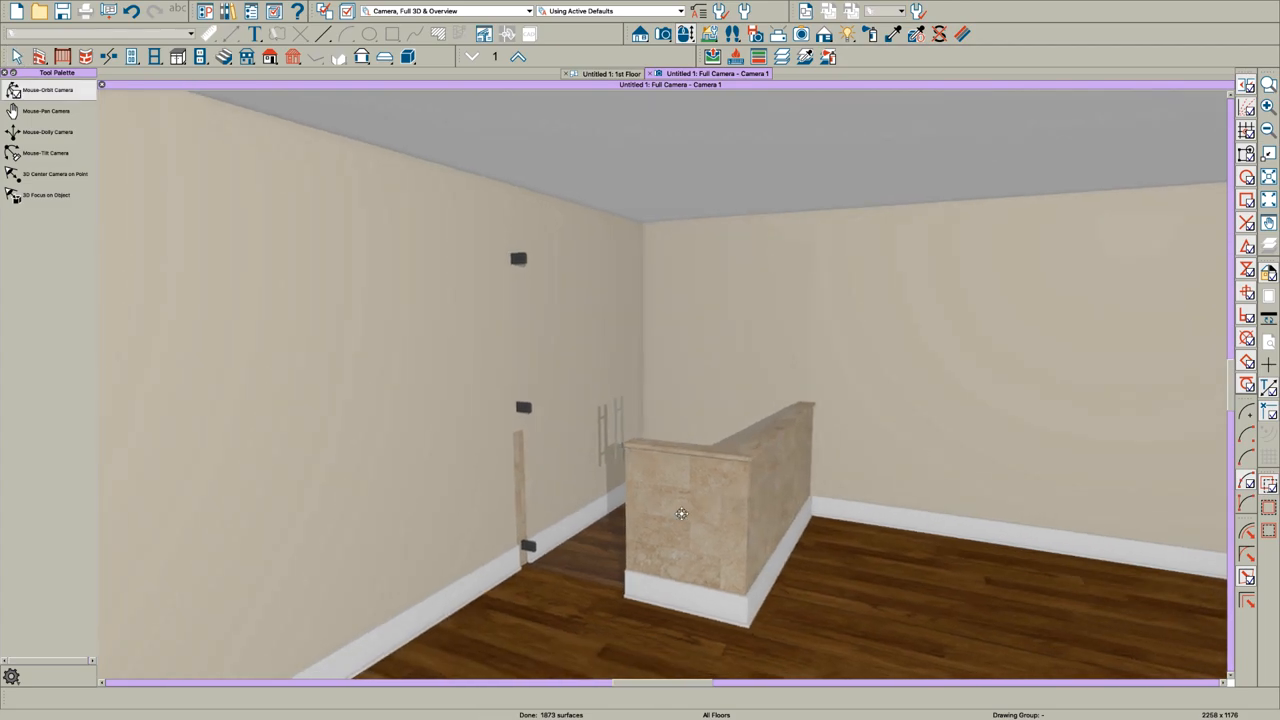
{"action": "left_click", "coordinate": [775, 500]}
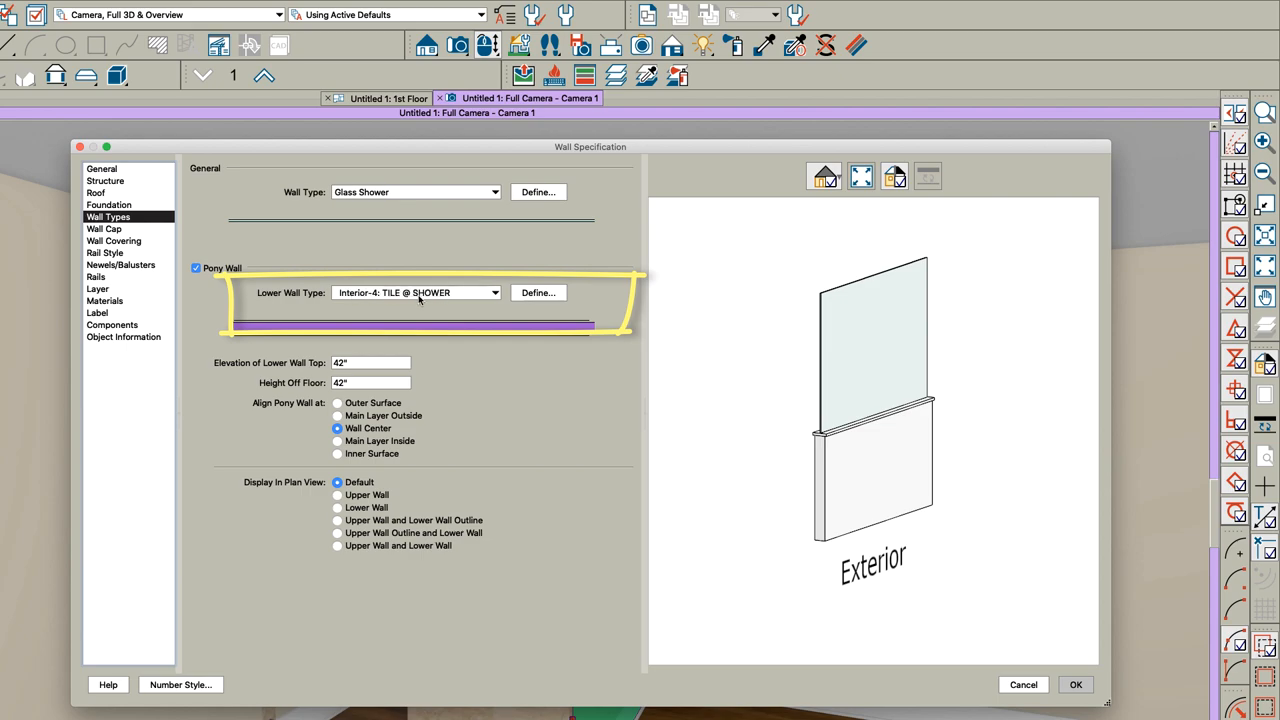
- Change the long pony wall's lower wall type to plain Interior-4 and check it in 3D
{"action": "left_click", "coordinate": [494, 292]}
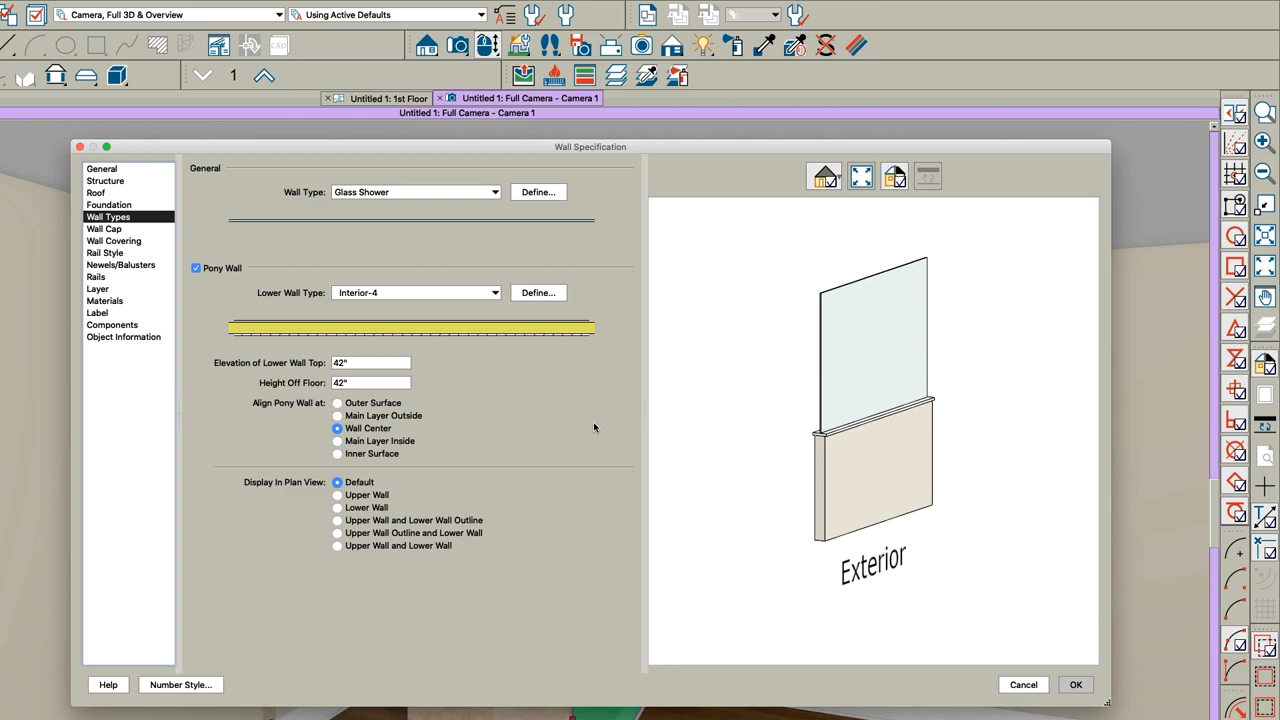
{"action": "mouse_move", "coordinate": [1059, 686]}
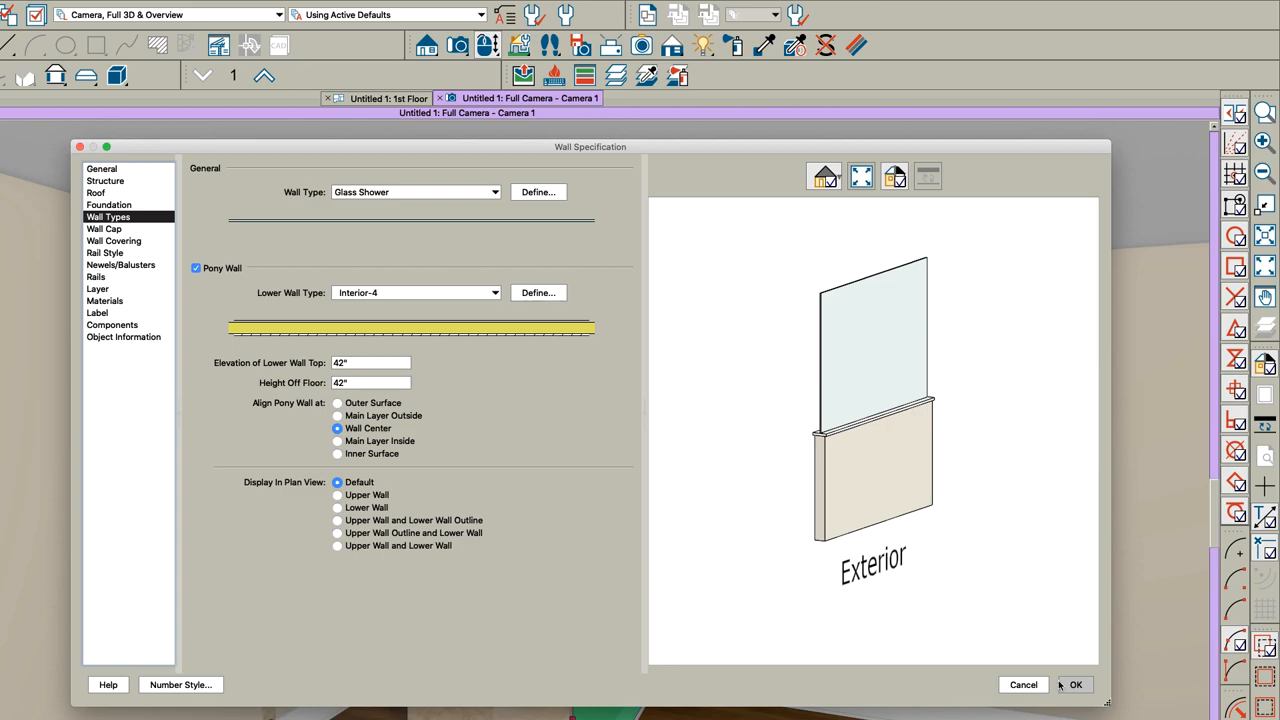
{"action": "left_click", "coordinate": [1074, 684]}
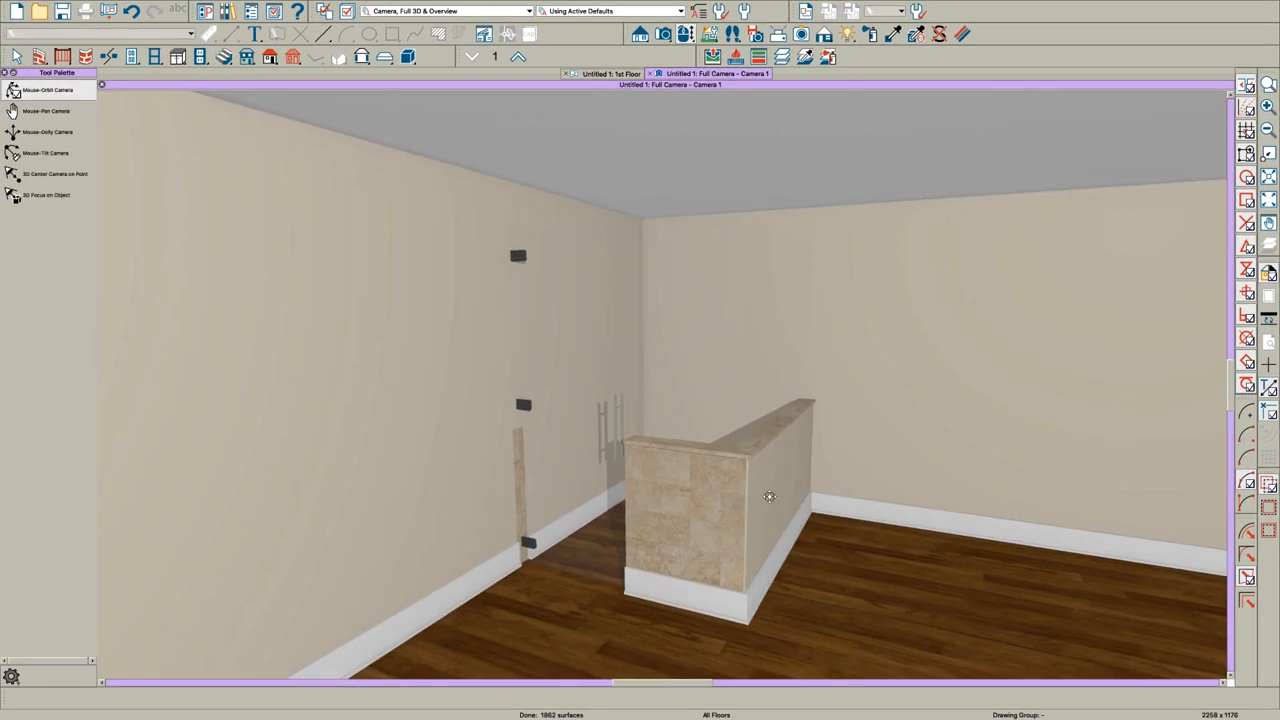
{"action": "left_click_drag", "start_coordinate": [770, 497], "coordinate": [800, 403]}
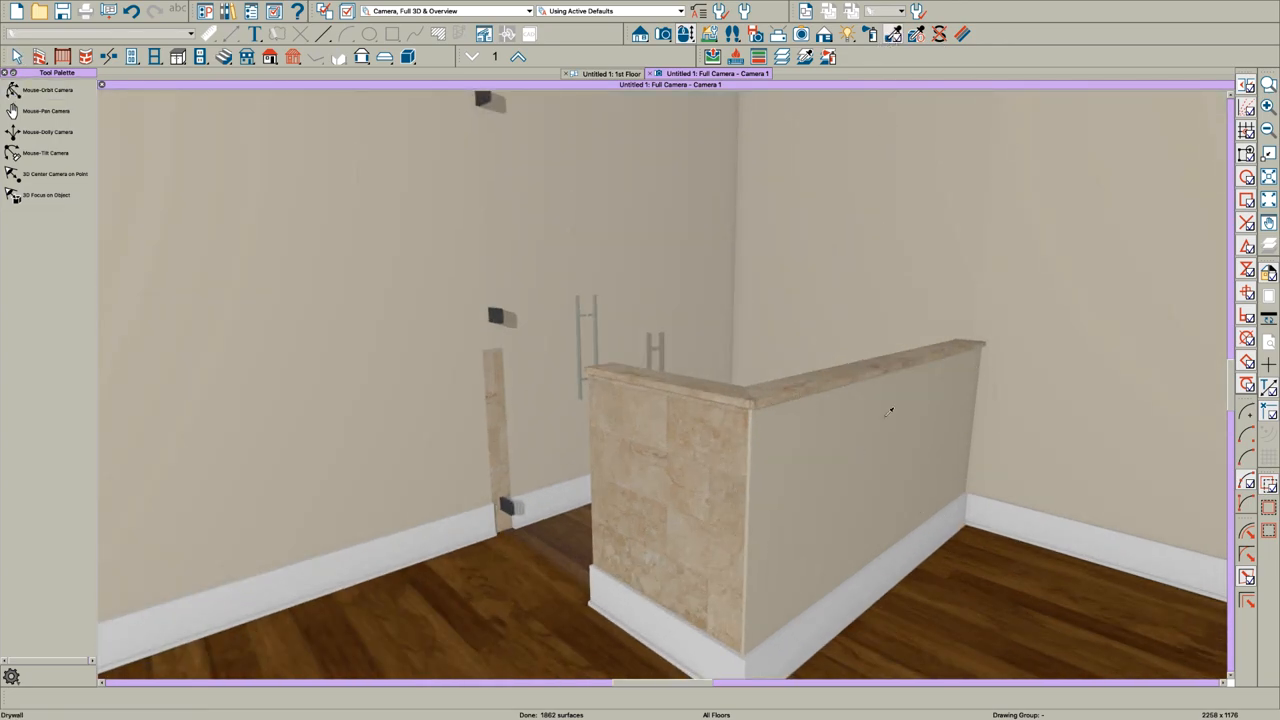
{"action": "left_click", "coordinate": [885, 413]}
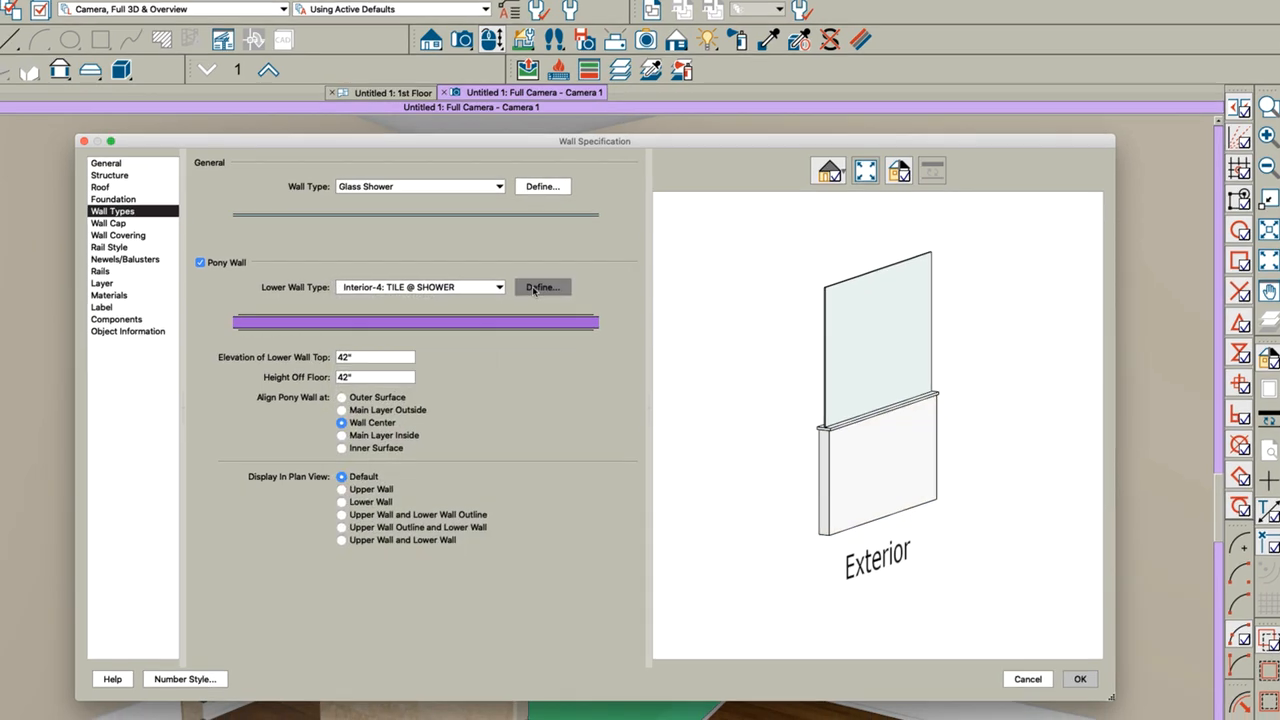
- Open the Interior-4: TILE @ SHOWER lower wall type definition
{"action": "left_click", "coordinate": [543, 287]}
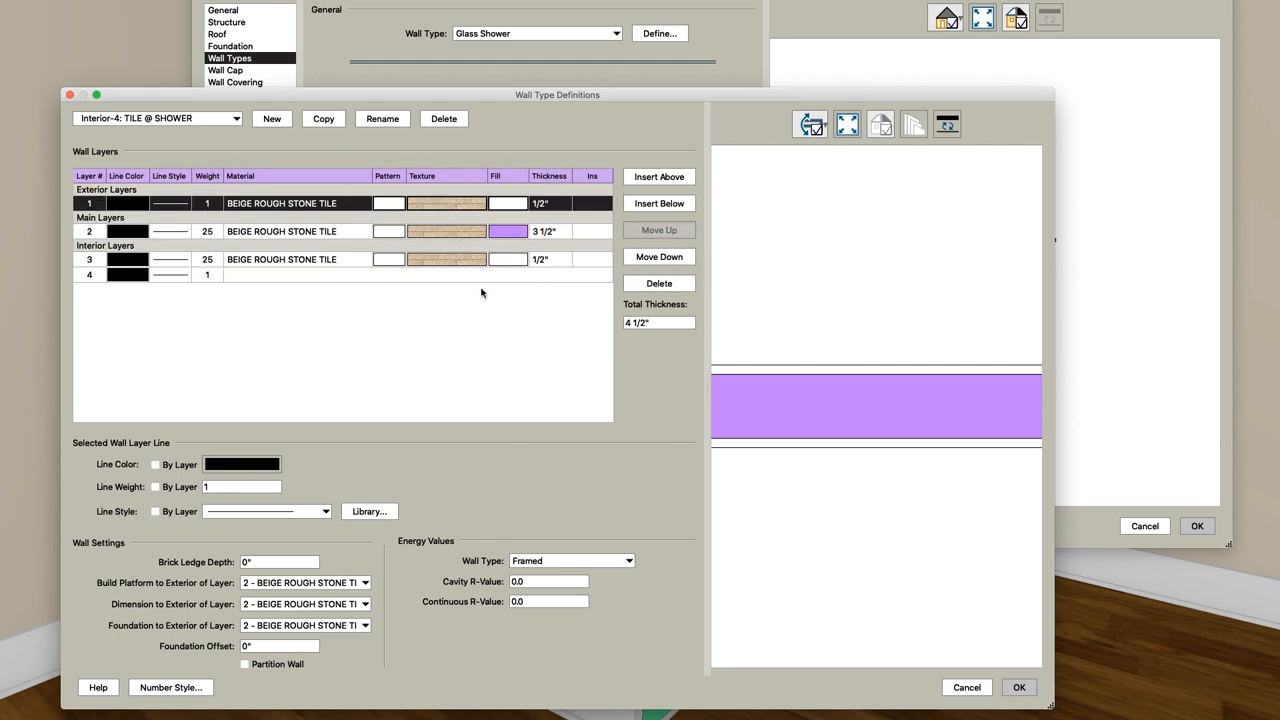
{"action": "mouse_move", "coordinate": [1019, 687]}
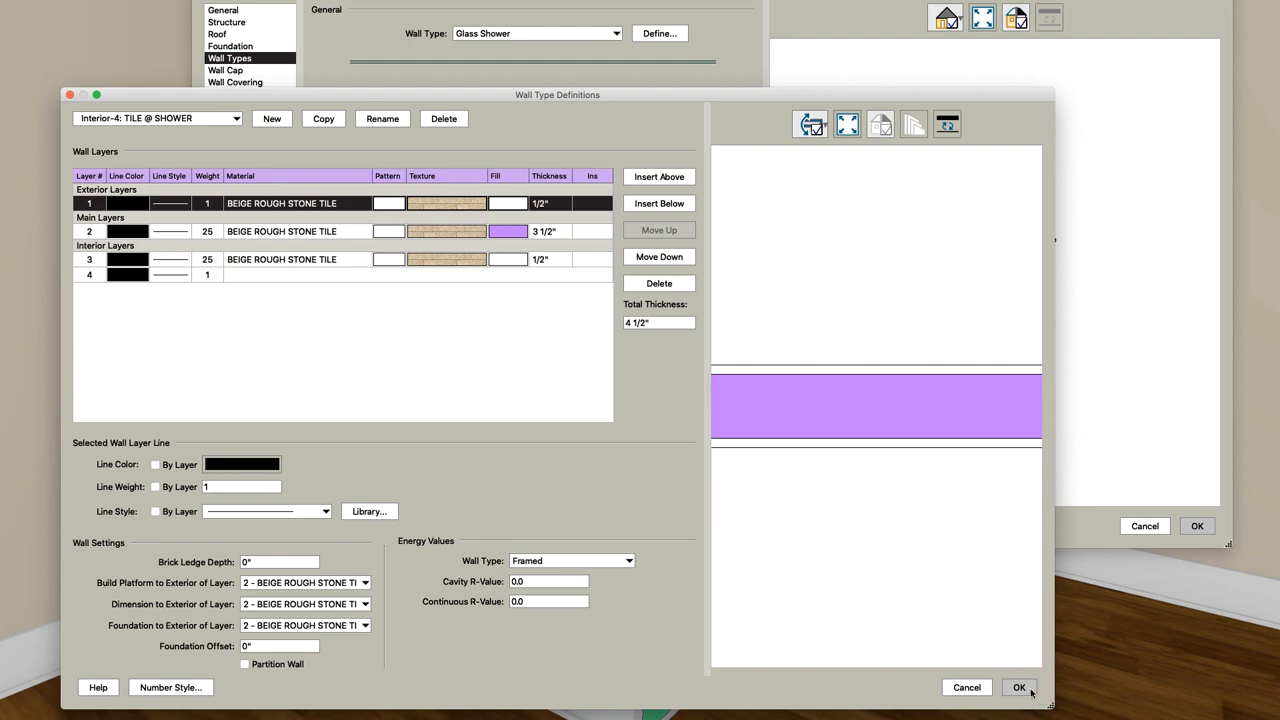
{"action": "mouse_move", "coordinate": [649, 380]}
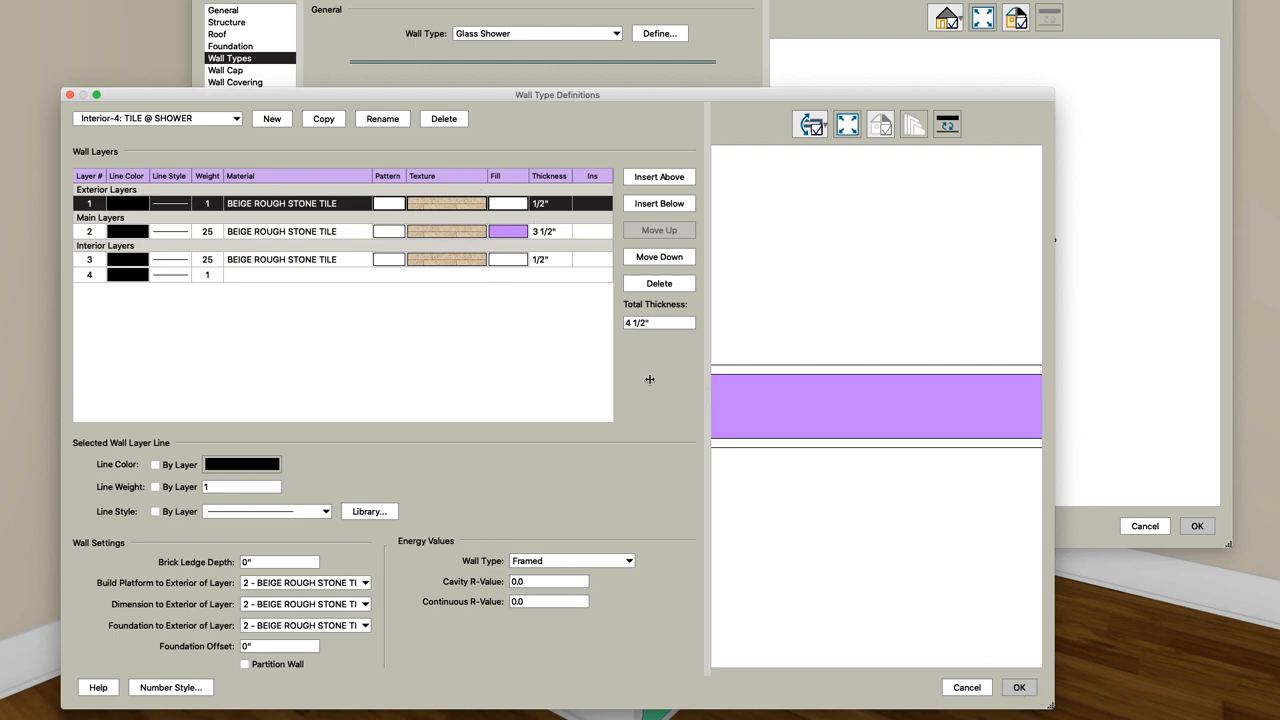